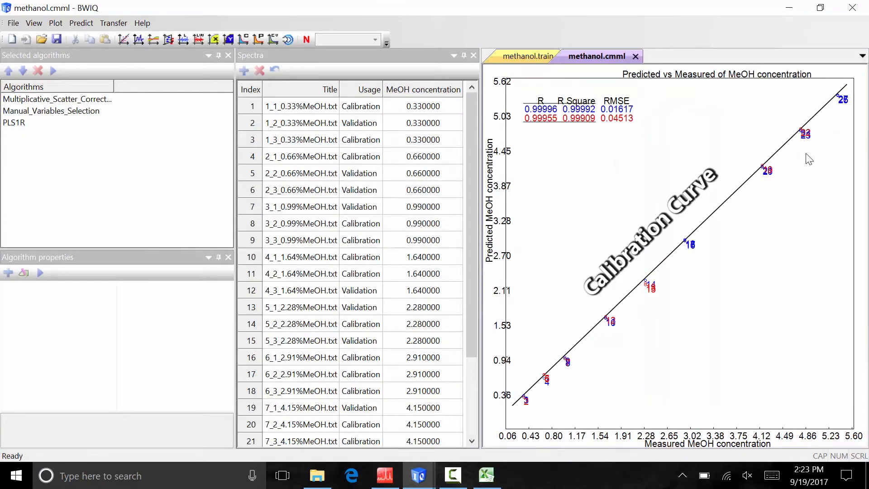
mouse_move(811, 164)
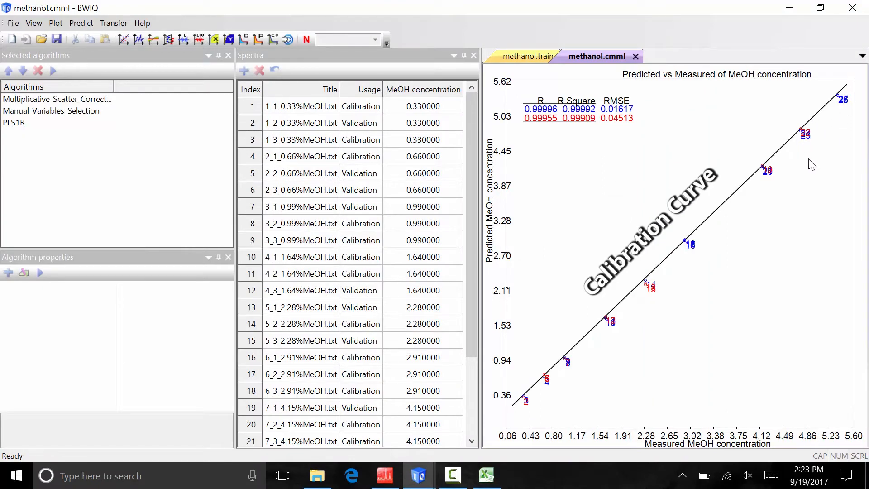
mouse_move(559, 115)
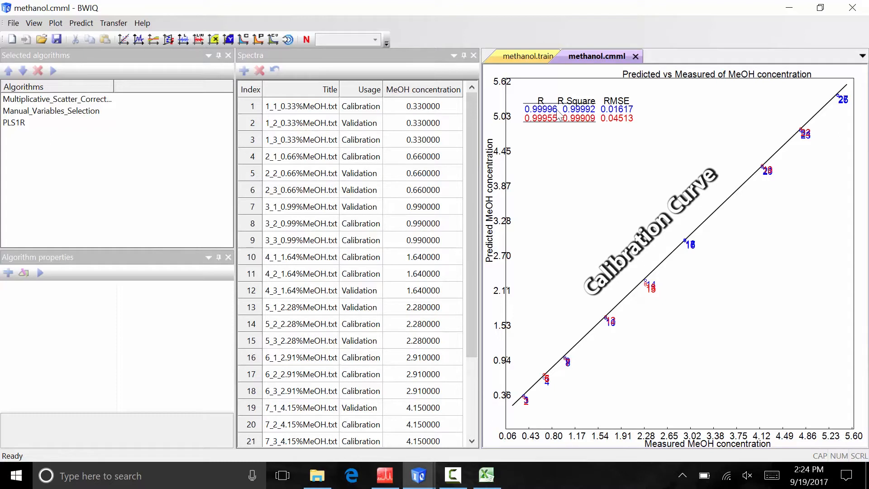
mouse_move(570, 136)
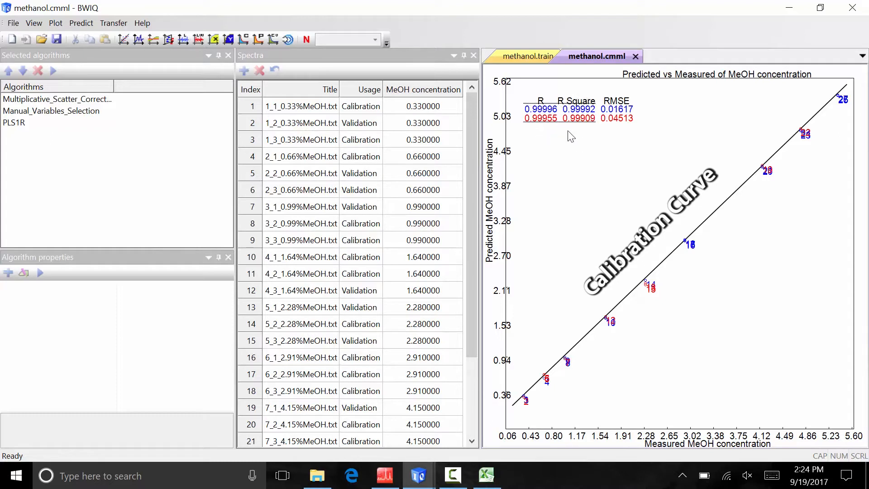
mouse_move(637, 136)
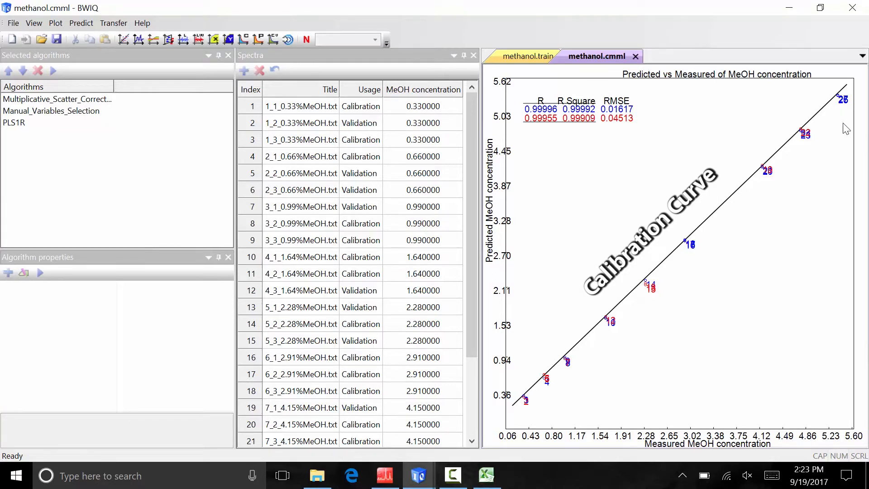
mouse_move(833, 154)
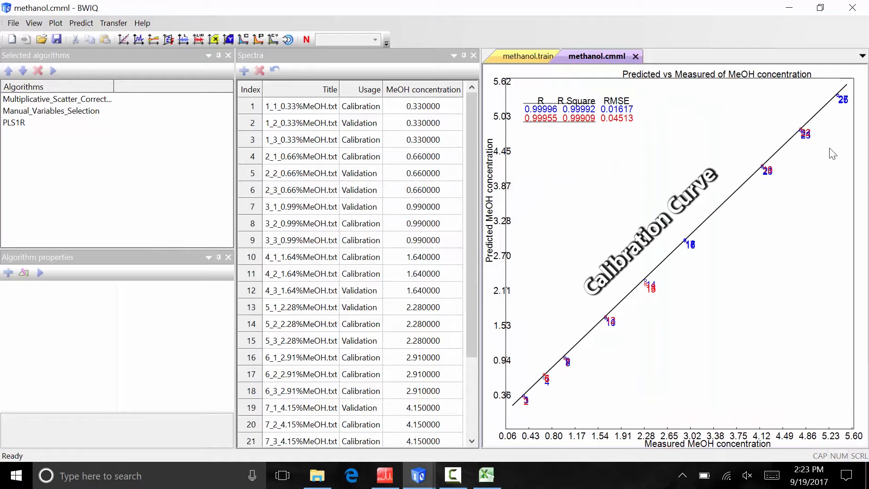
mouse_move(772, 155)
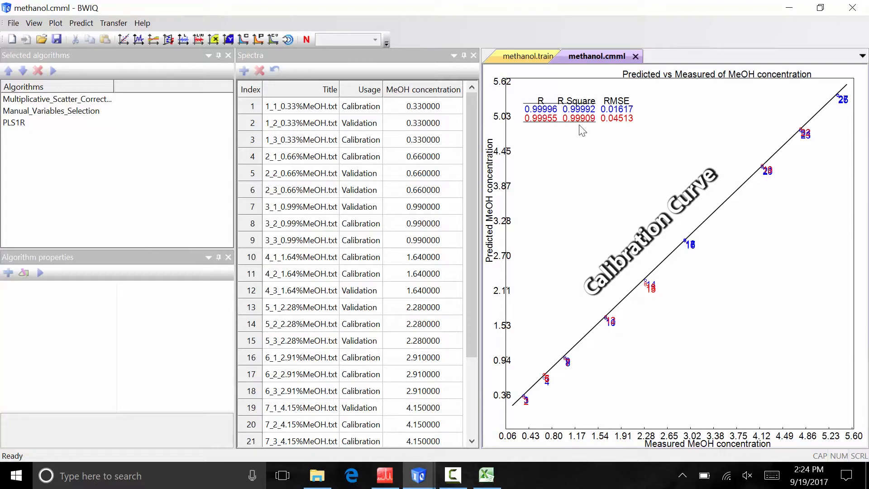
mouse_move(637, 89)
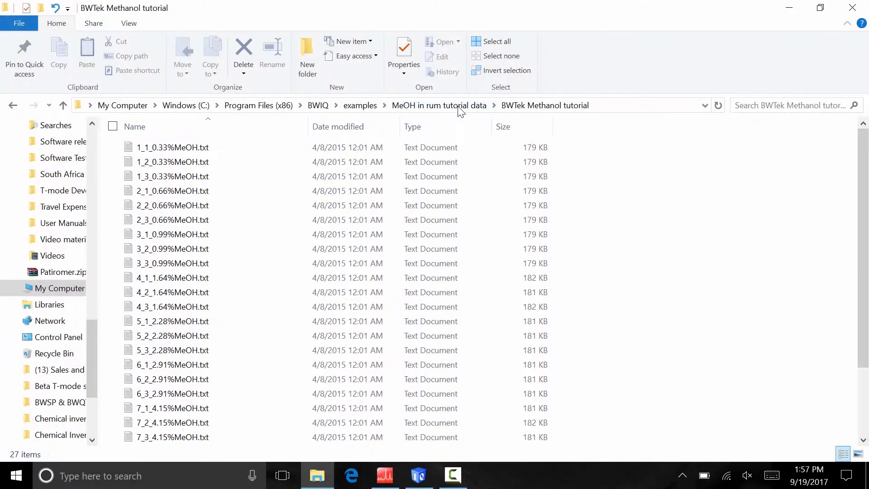
- Go up to the MeOH in rum tutorial data folder via the address-bar breadcrumb
click(439, 105)
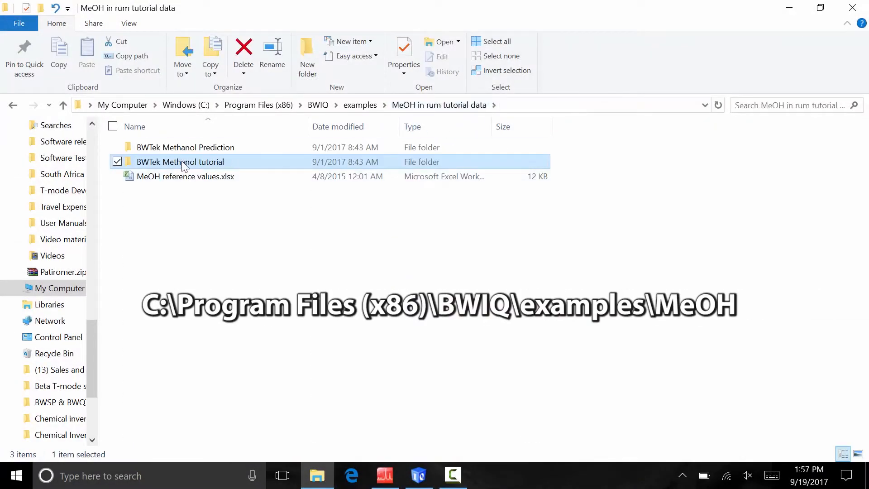
mouse_move(196, 159)
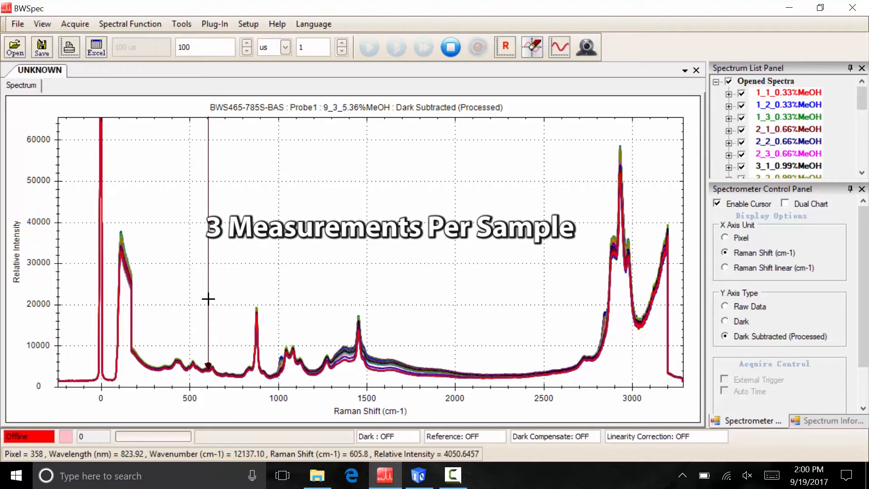
mouse_move(224, 301)
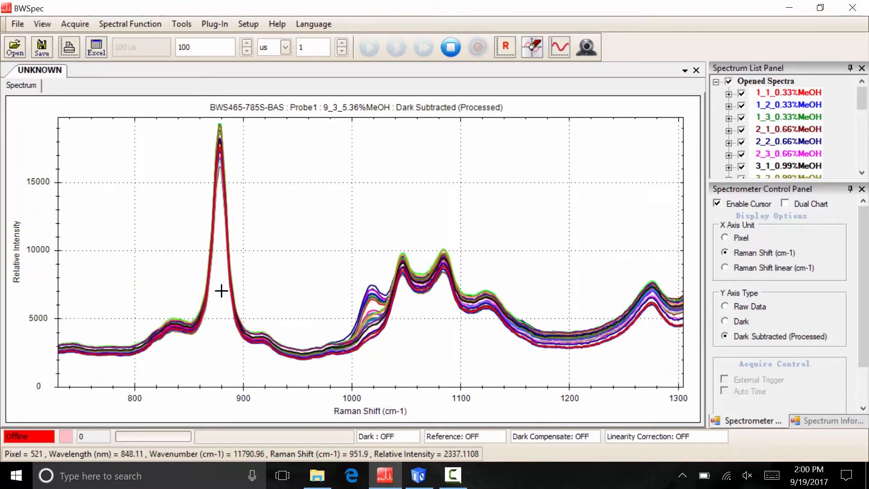
mouse_move(361, 394)
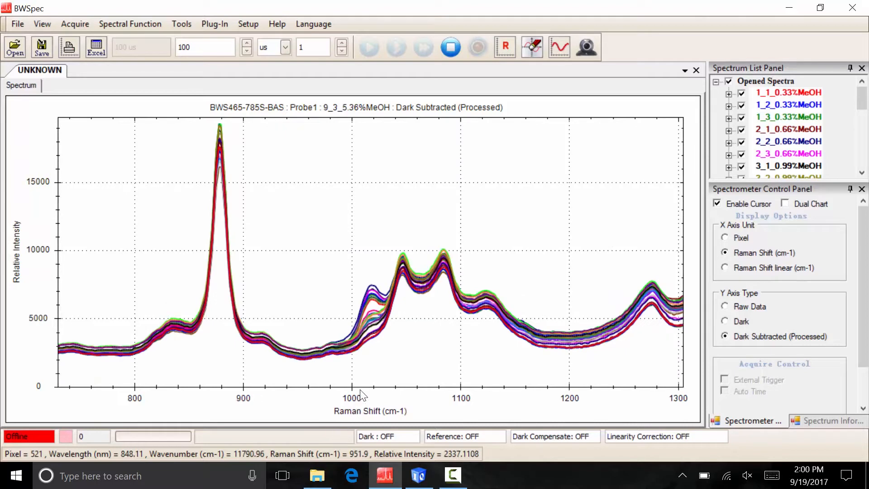
mouse_move(378, 284)
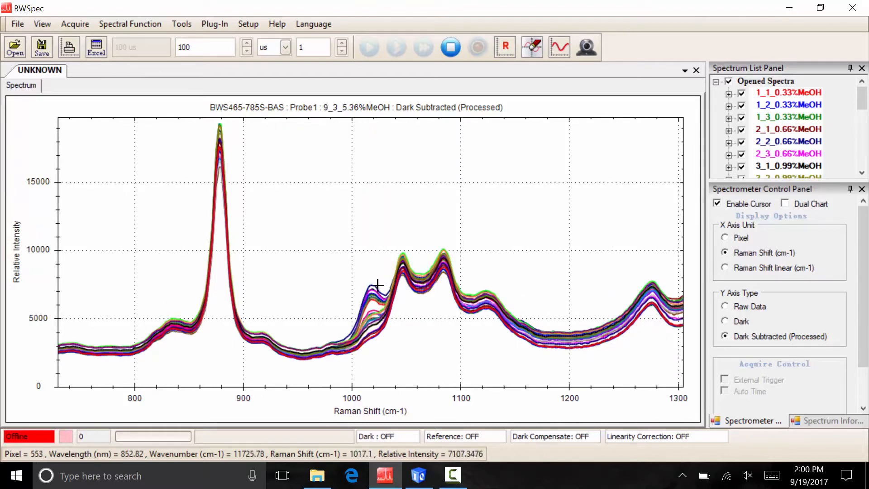
mouse_move(374, 367)
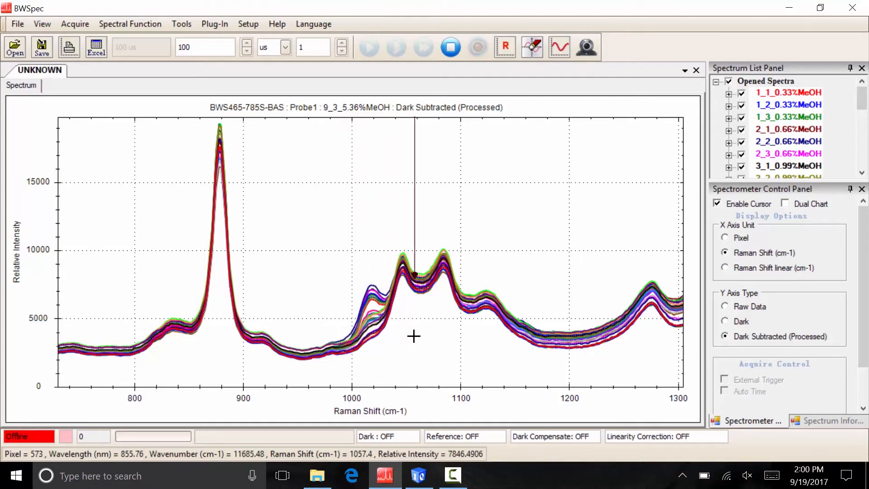
mouse_move(344, 334)
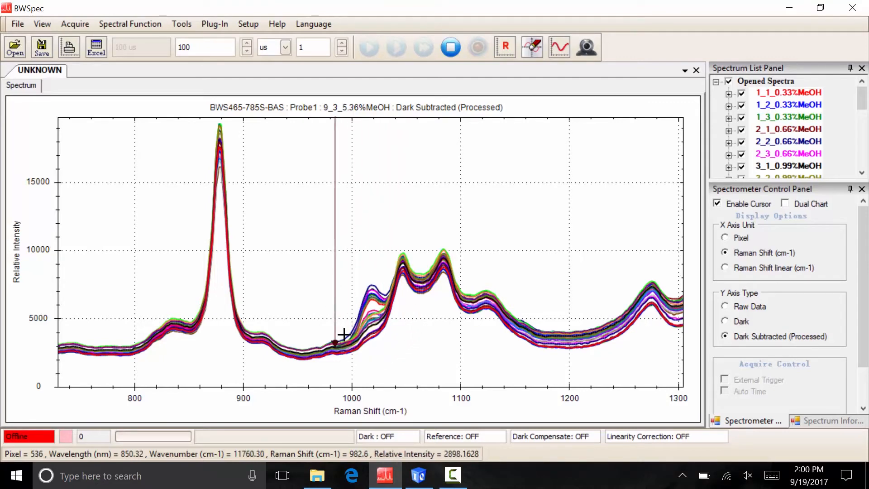
mouse_move(347, 324)
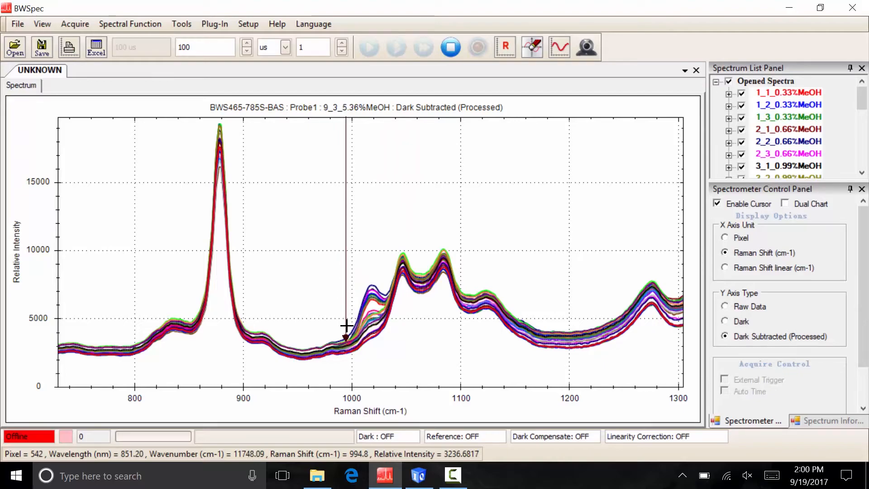
- Import the methanol B&W Tek .txt spectra into a new Pretreat&Train_Model_1 document
click(418, 475)
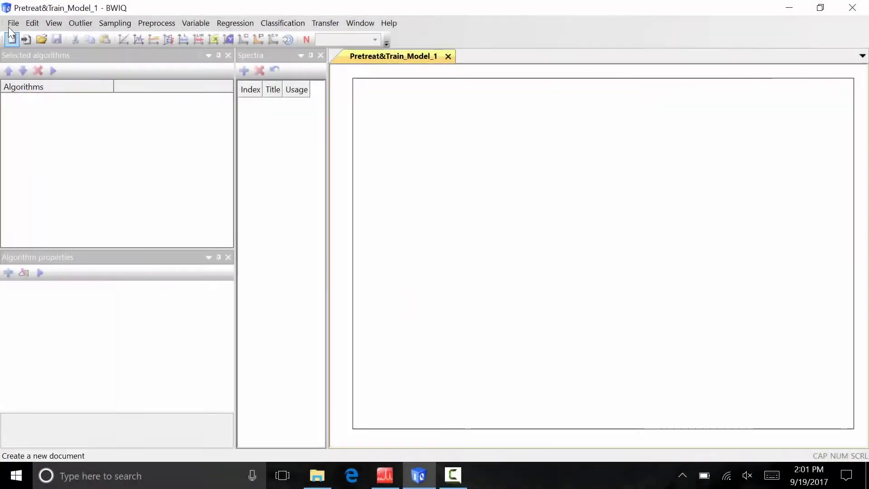
click(13, 23)
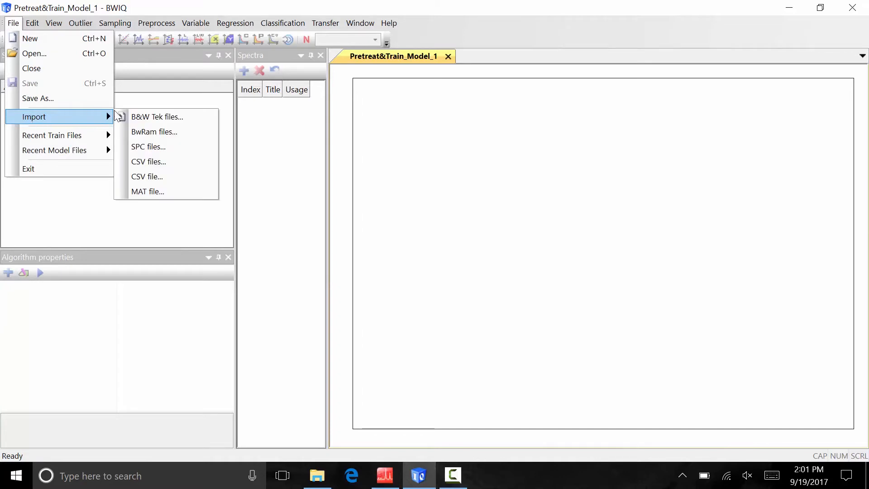
click(158, 116)
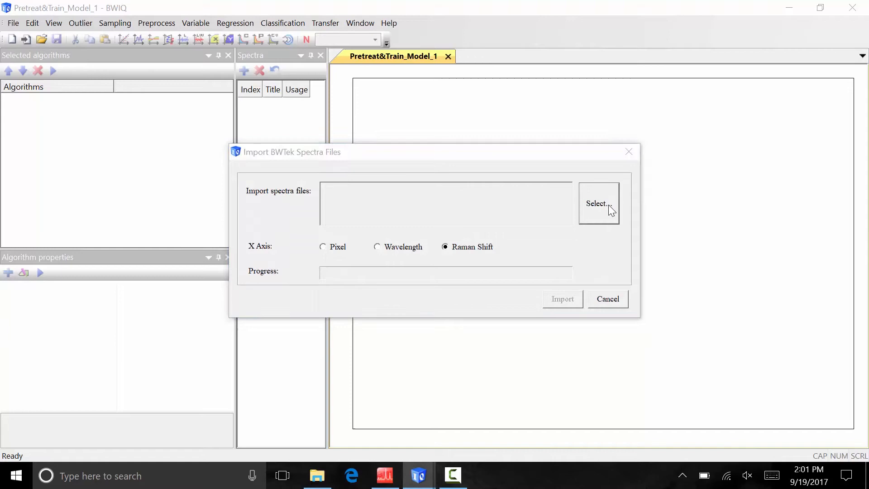
click(598, 203)
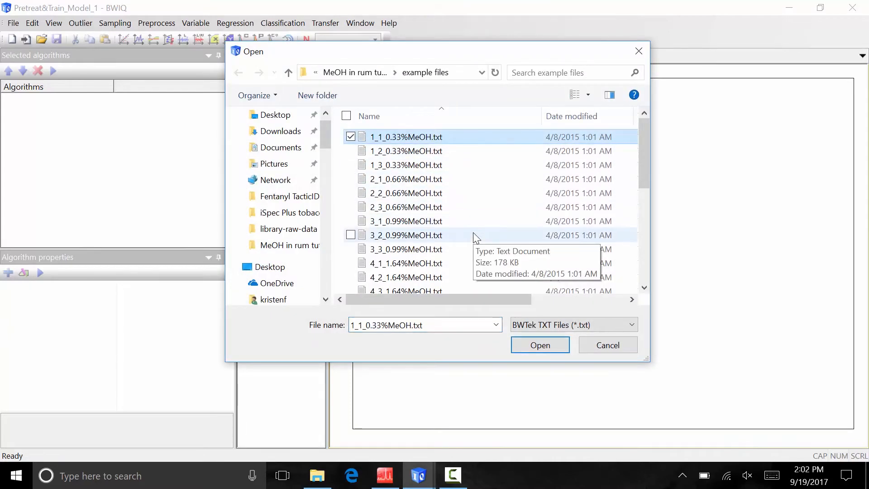
click(539, 345)
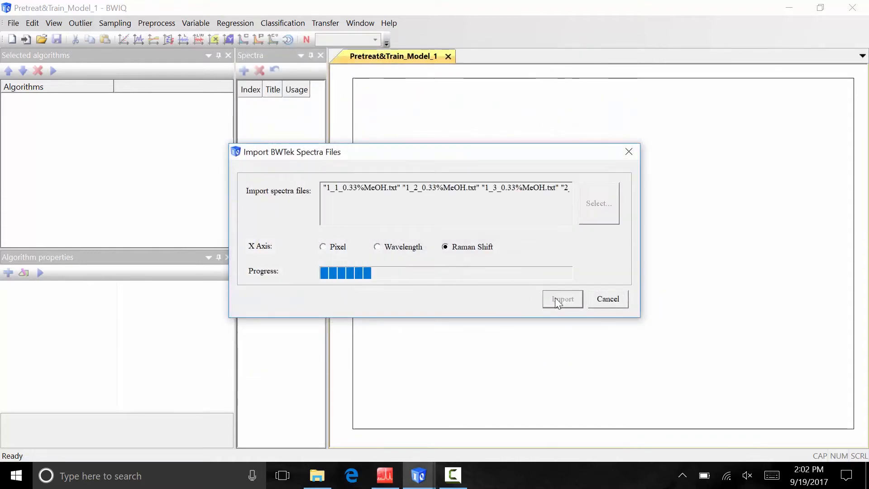
click(562, 299)
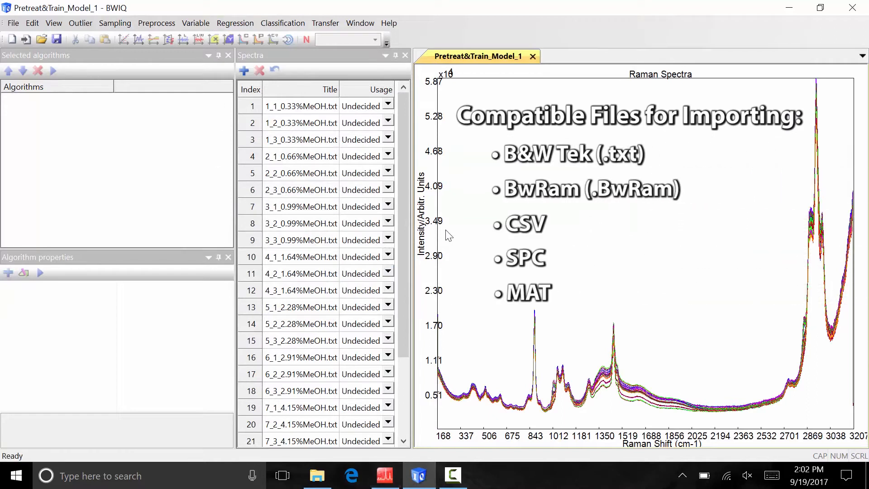
mouse_move(438, 232)
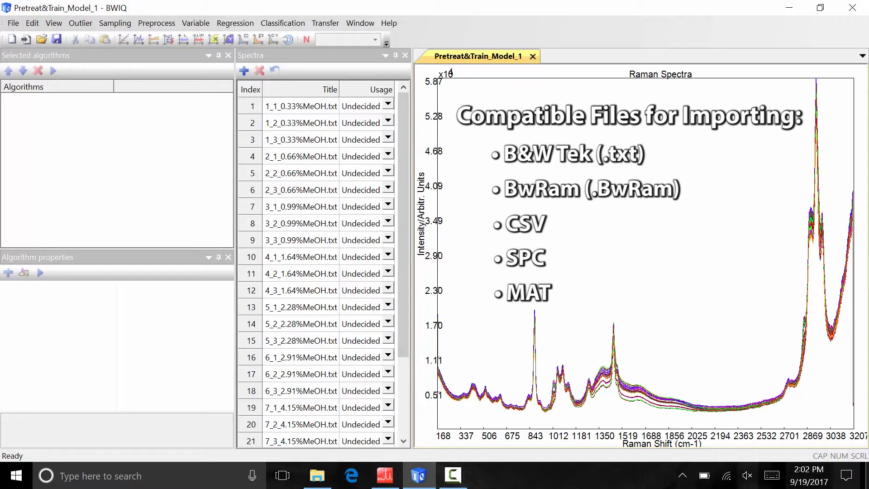
mouse_move(449, 204)
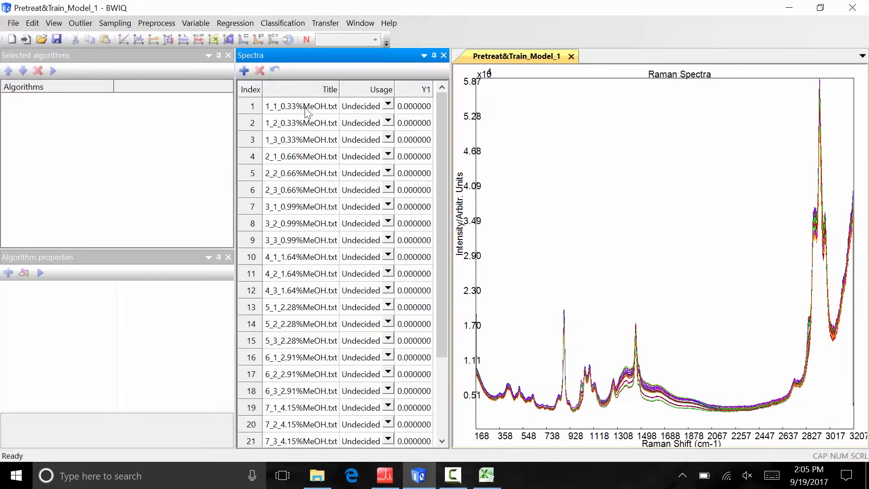
- Add a Y values column to the spectra table named MeOH concentration
right_click(425, 88)
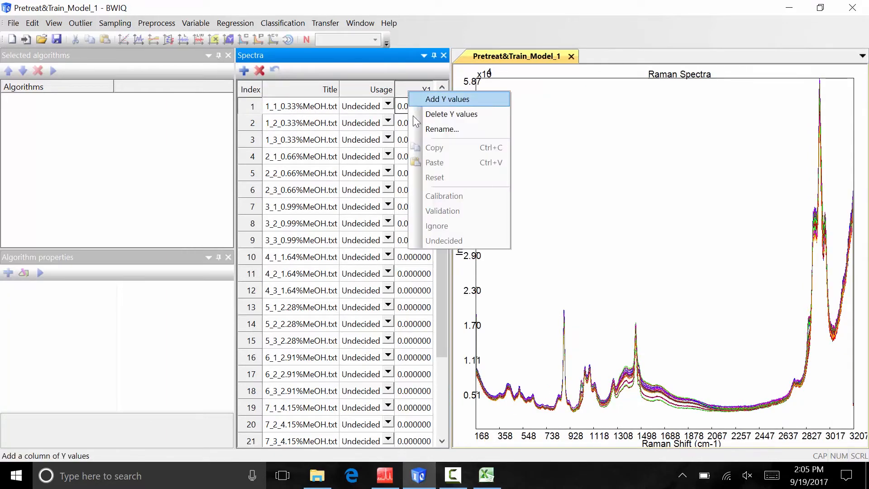
click(446, 98)
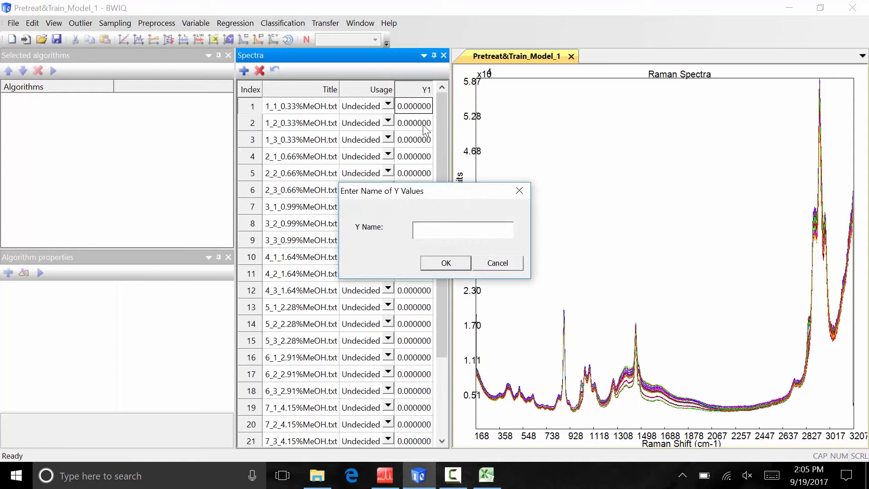
mouse_move(436, 120)
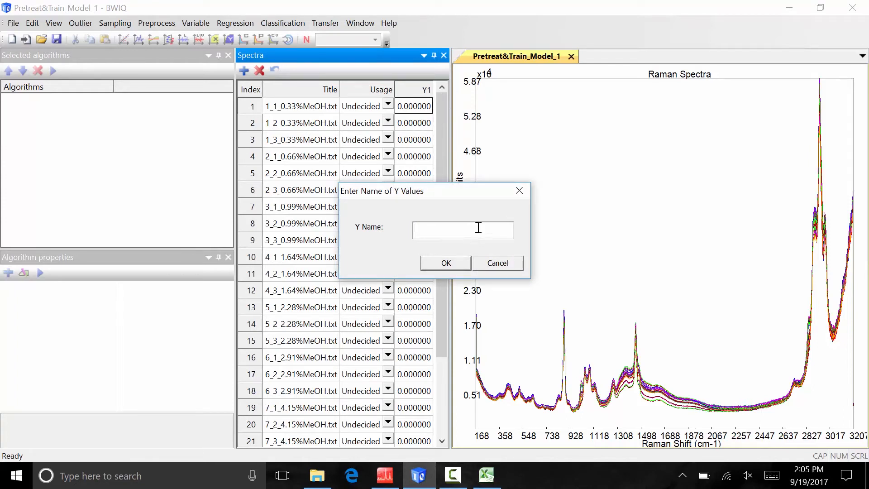
text(MeOH concentration)
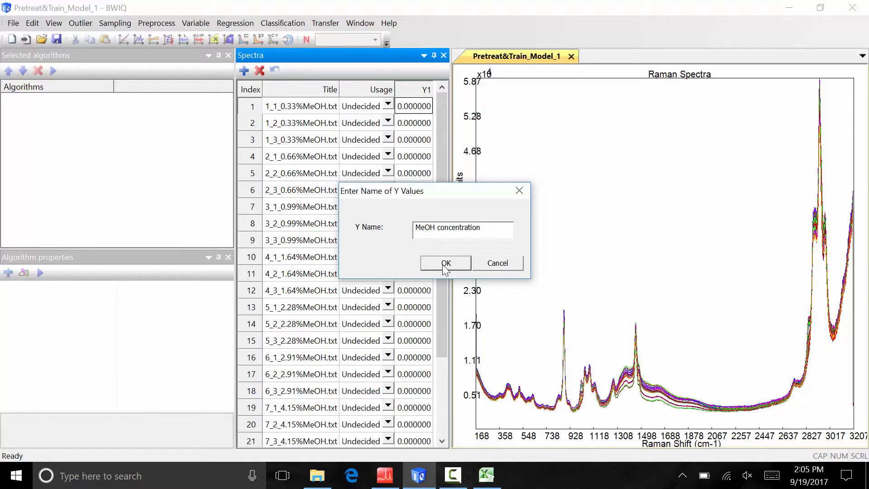
click(446, 262)
text(0.33)
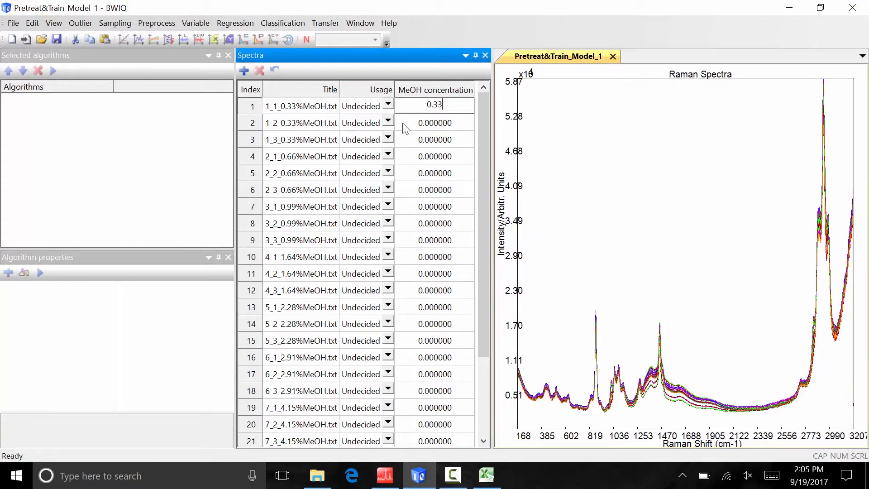
- Paste the Y (% MeOH) reference values (0.33 to 4.15) from Excel into the MeOH concentration column
click(435, 122)
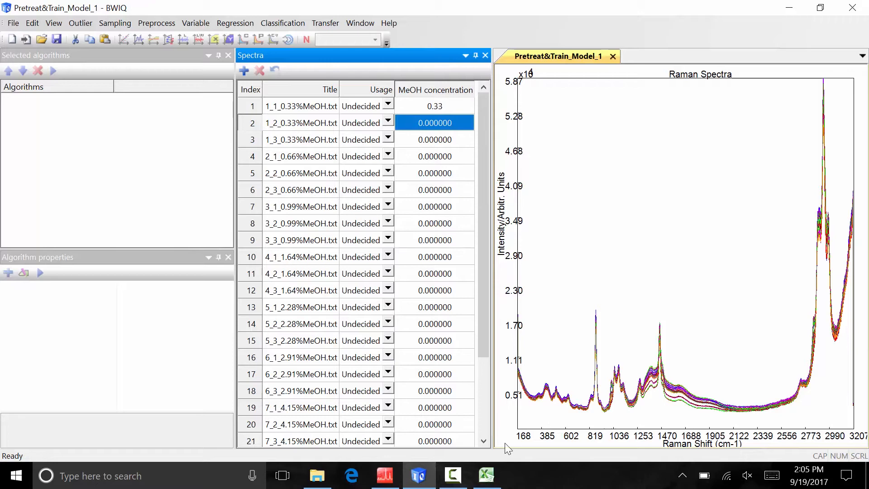
click(485, 475)
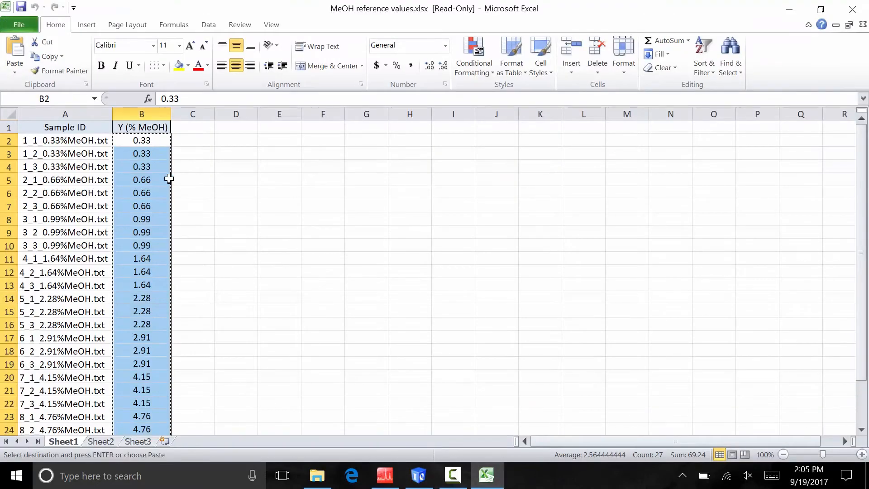
click(418, 475)
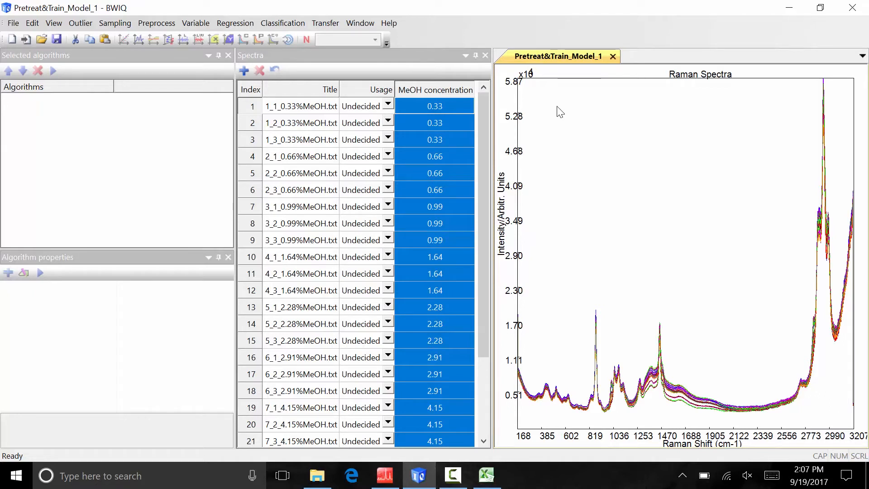
mouse_move(115, 23)
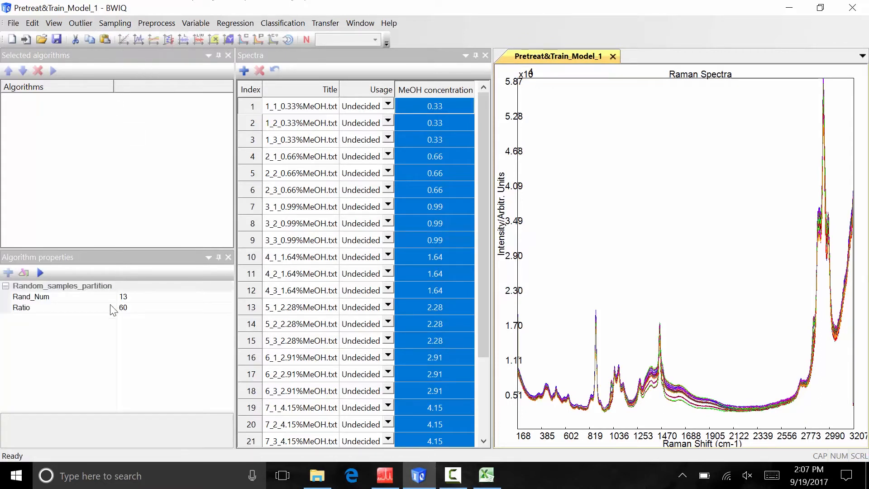
- Set the Random_samples_partition Ratio to 60 percent
click(60, 308)
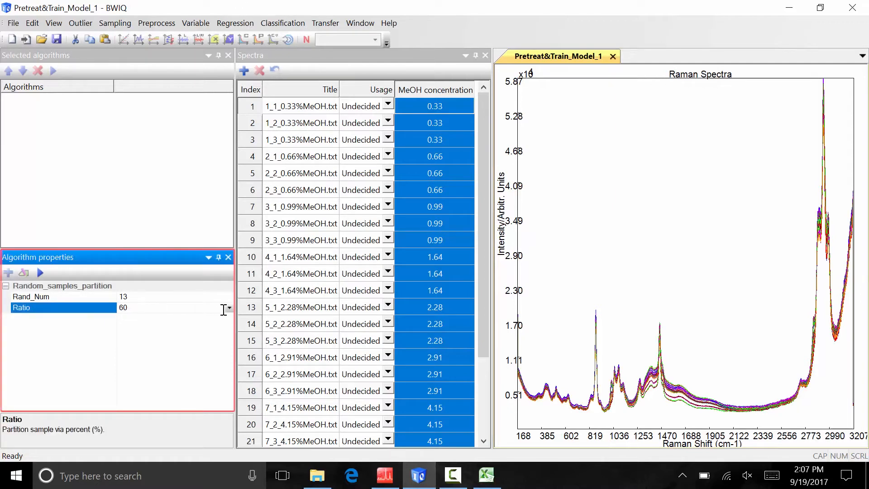
click(228, 308)
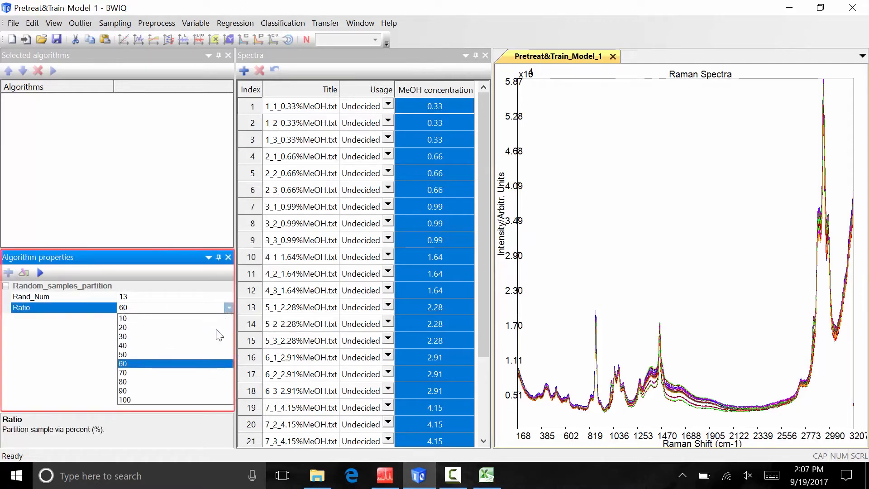
mouse_move(213, 372)
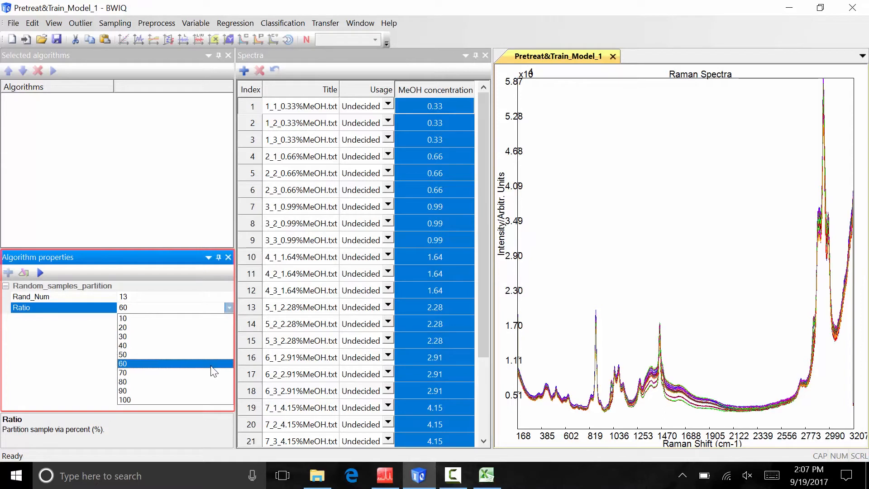
click(122, 372)
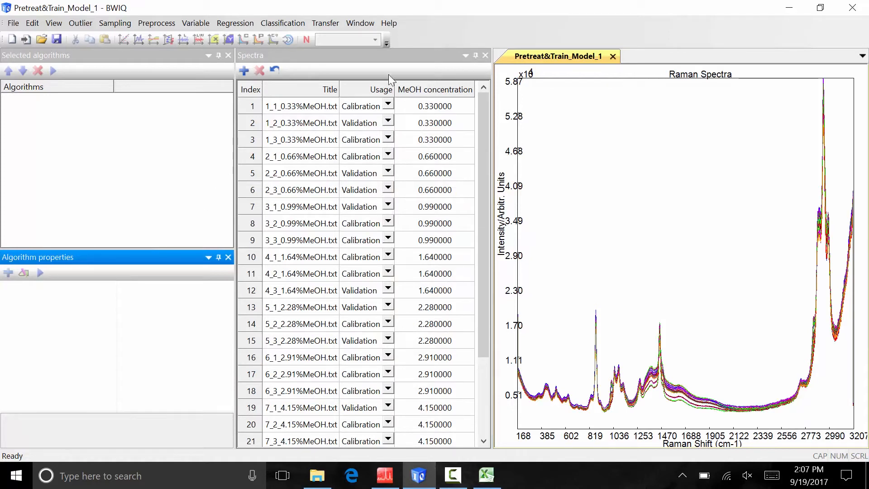
mouse_move(300, 86)
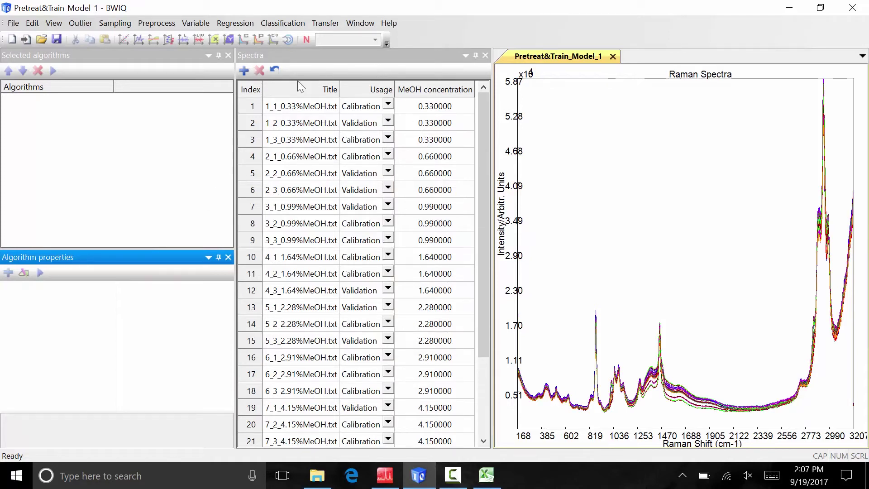
mouse_move(196, 115)
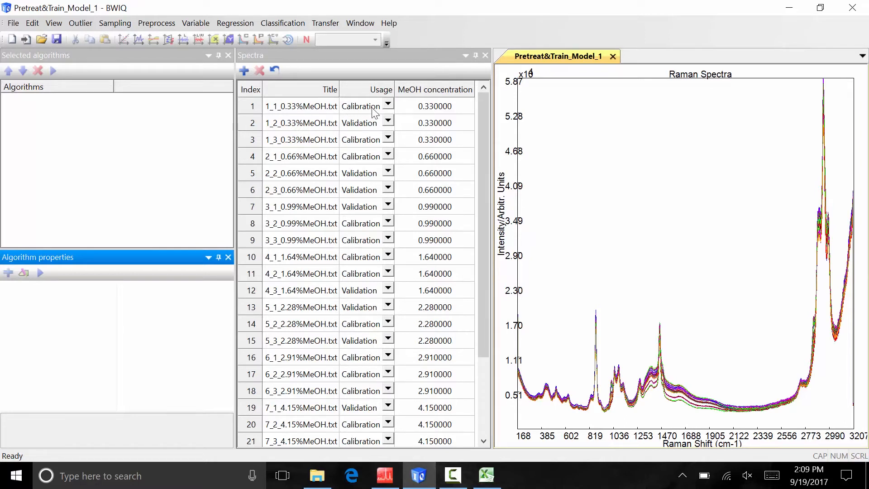
- Try the first sample's Usage as Validation and Ignored before reopening its choices
click(388, 105)
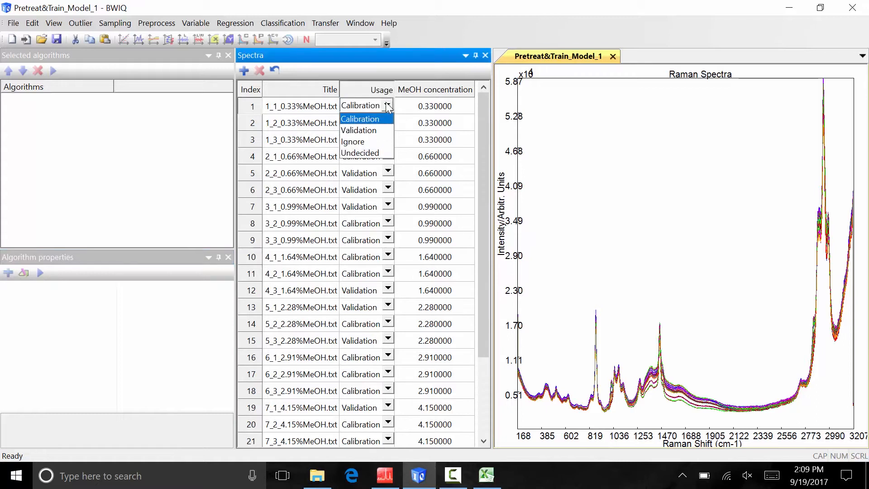
click(360, 129)
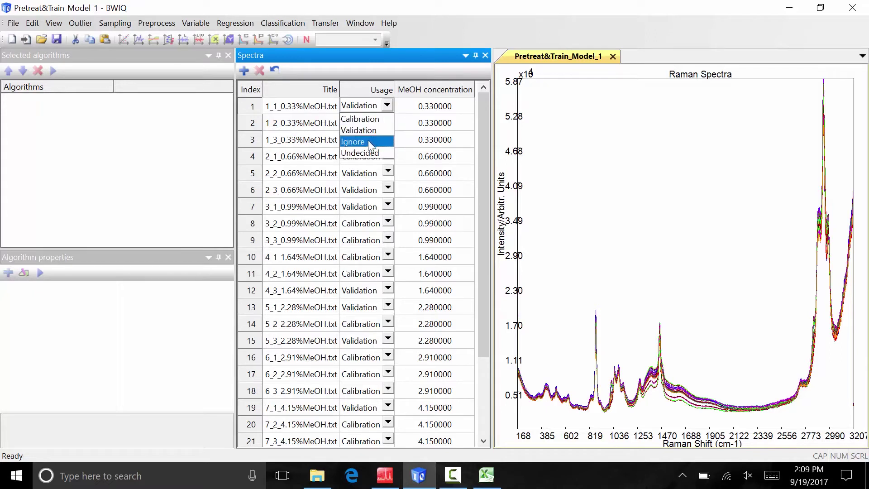
click(353, 141)
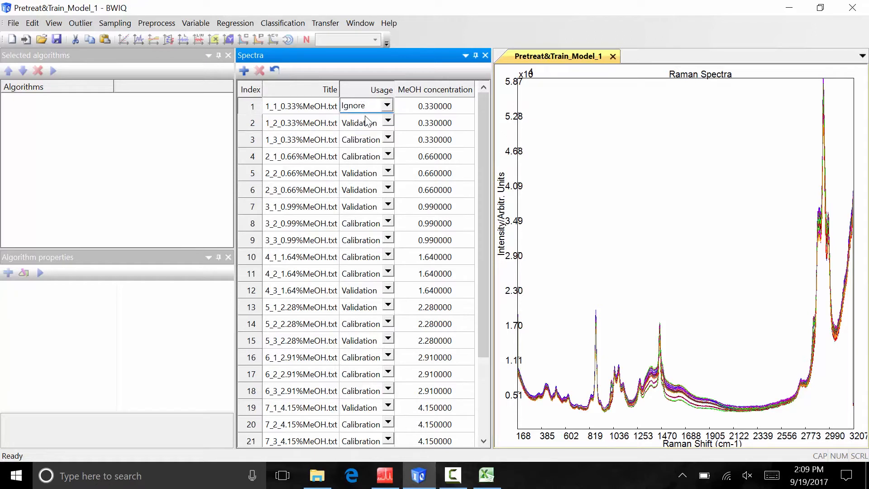
click(360, 106)
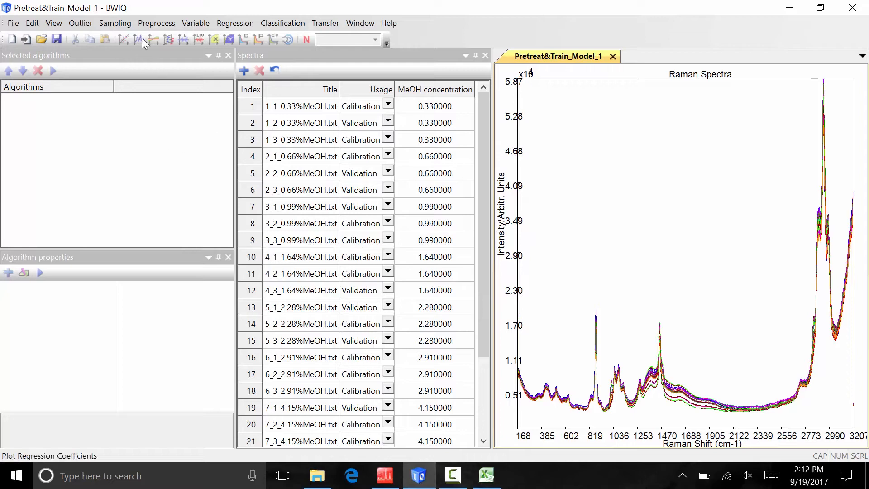
- Add Multiplicative Scatter Correction to the selected preprocessing algorithms
click(156, 22)
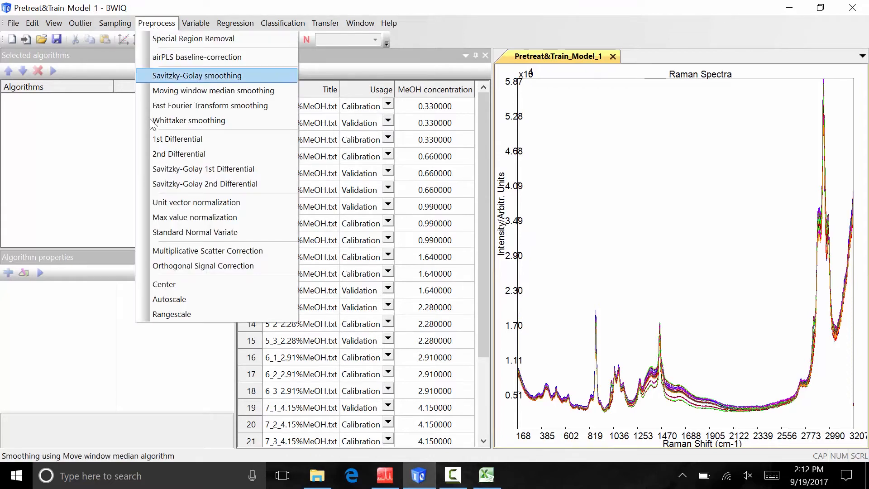
click(207, 250)
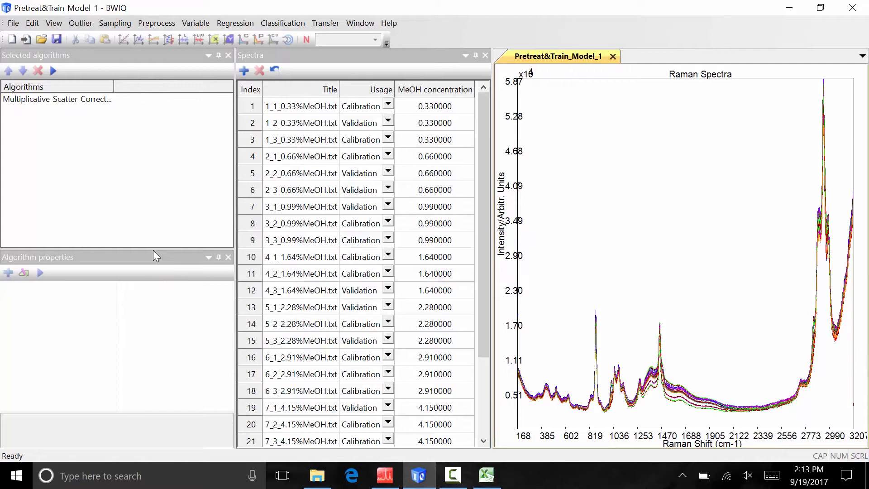
mouse_move(114, 123)
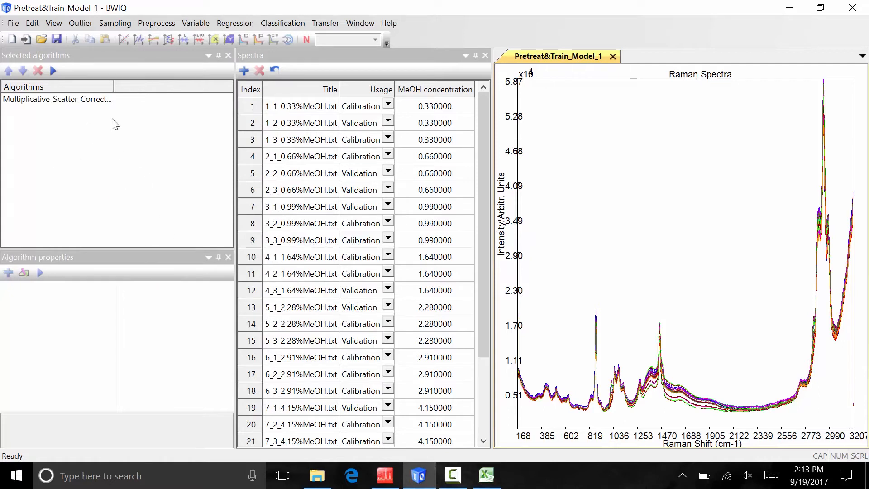
mouse_move(75, 156)
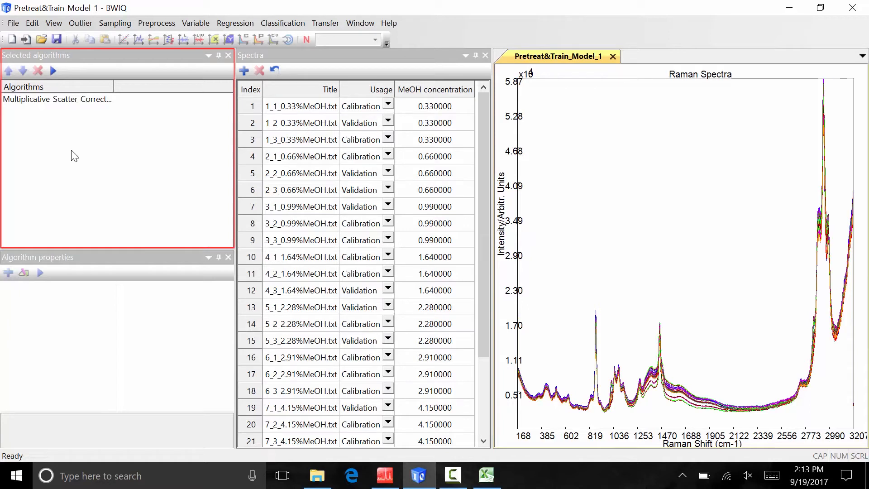
mouse_move(561, 309)
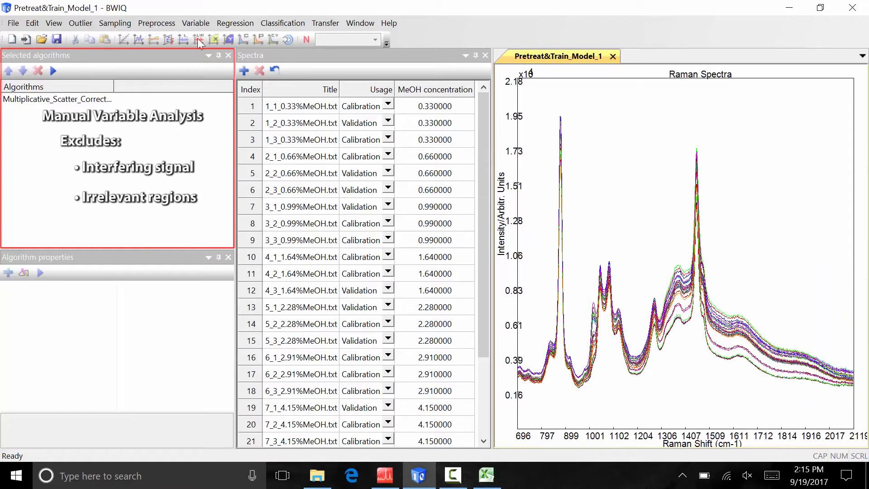
- Add Manual Variables Selection after scatter correction in the selected algorithms
click(195, 22)
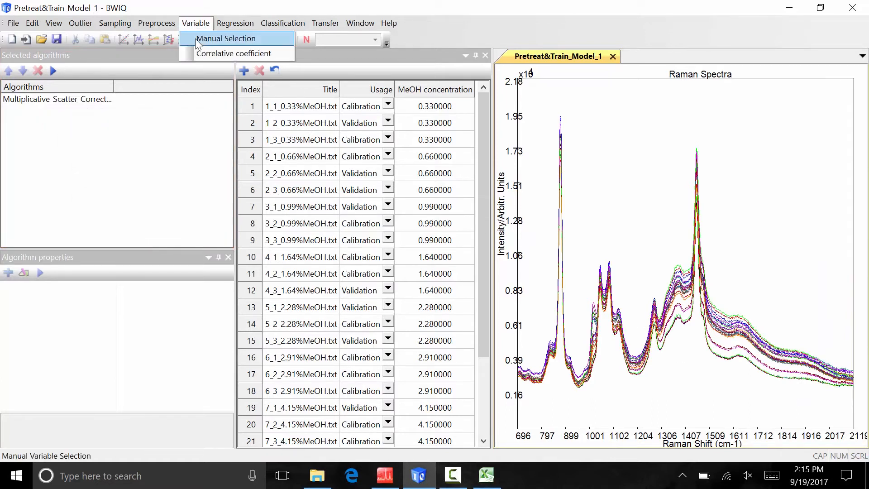
click(225, 38)
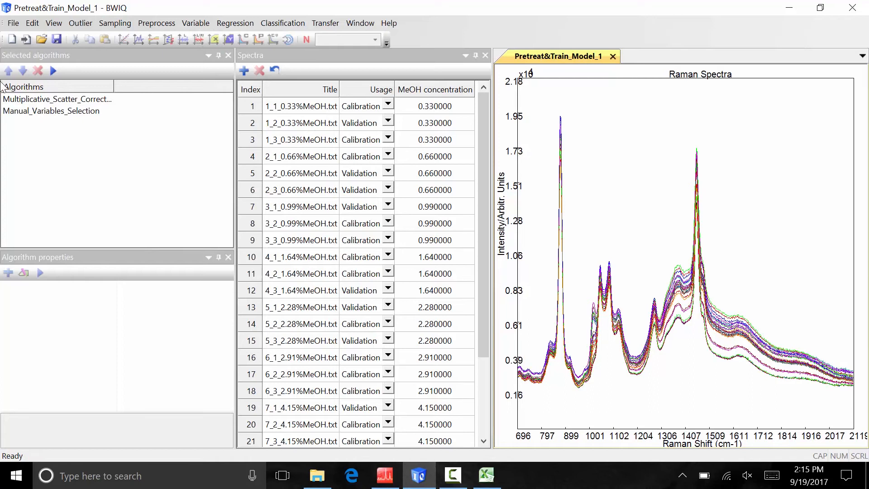
mouse_move(16, 138)
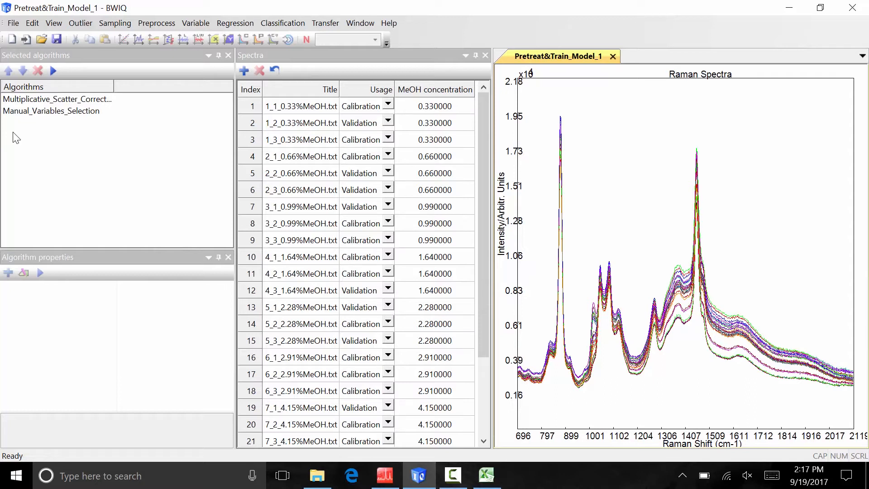
mouse_move(101, 88)
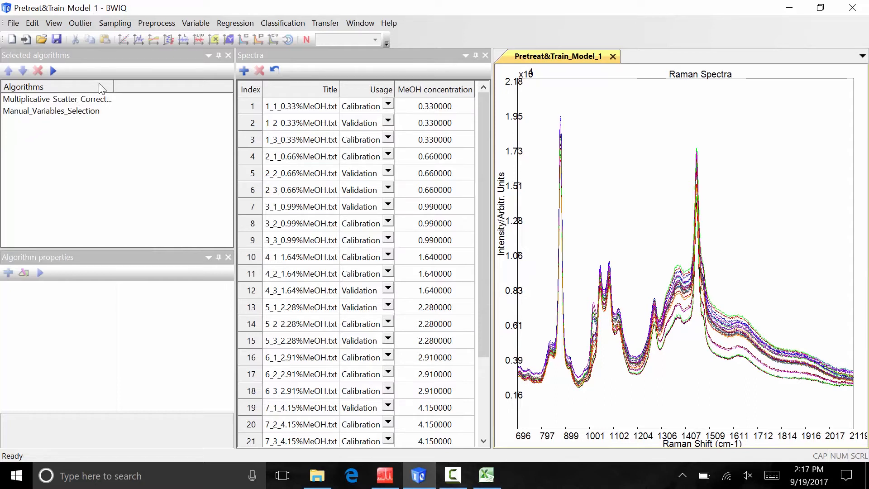
- Add PLS1R regression as the third selected algorithm
click(235, 23)
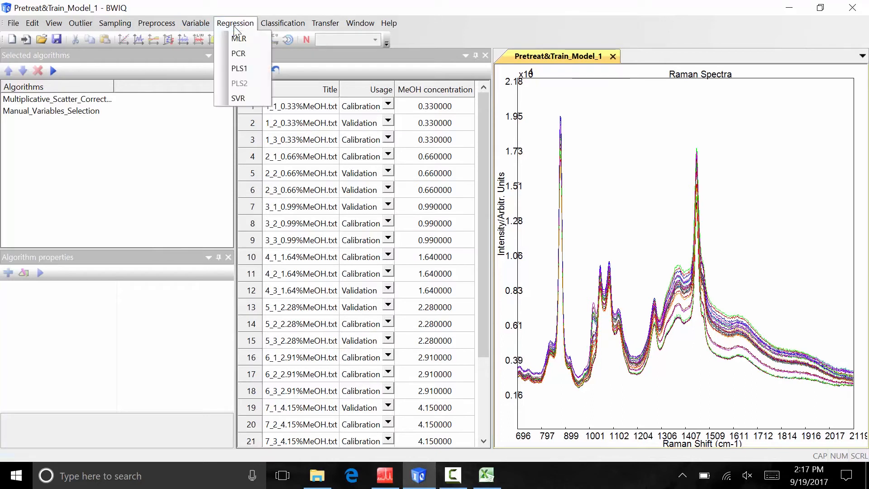
mouse_move(238, 53)
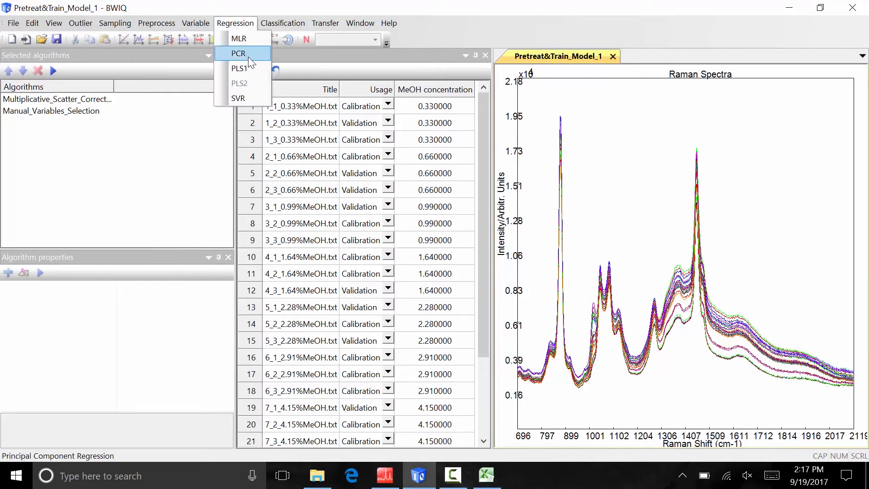
mouse_move(239, 68)
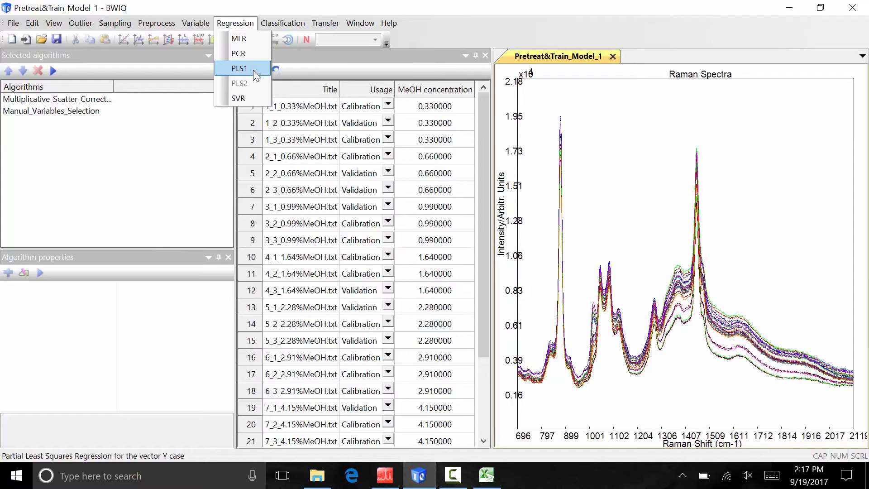
mouse_move(239, 83)
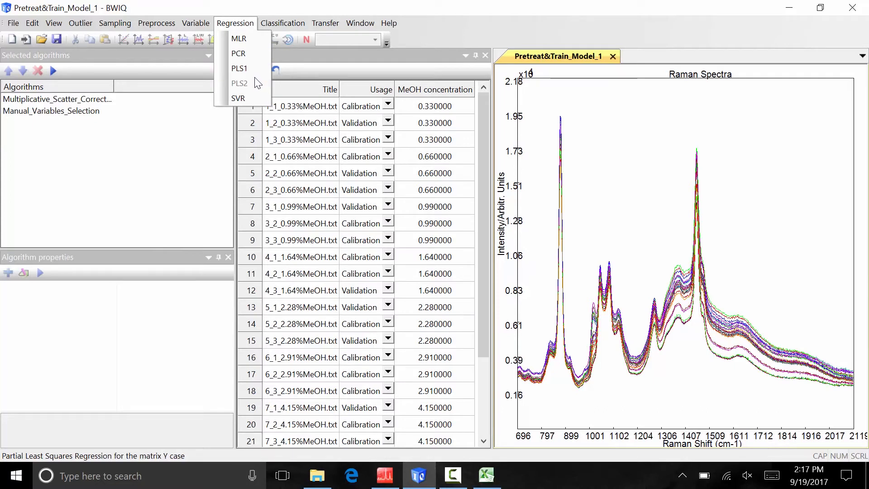
mouse_move(235, 95)
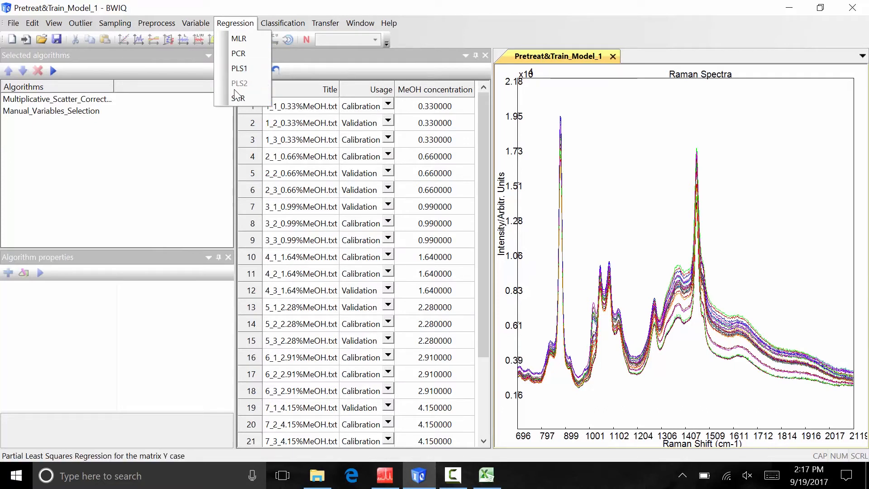
mouse_move(238, 68)
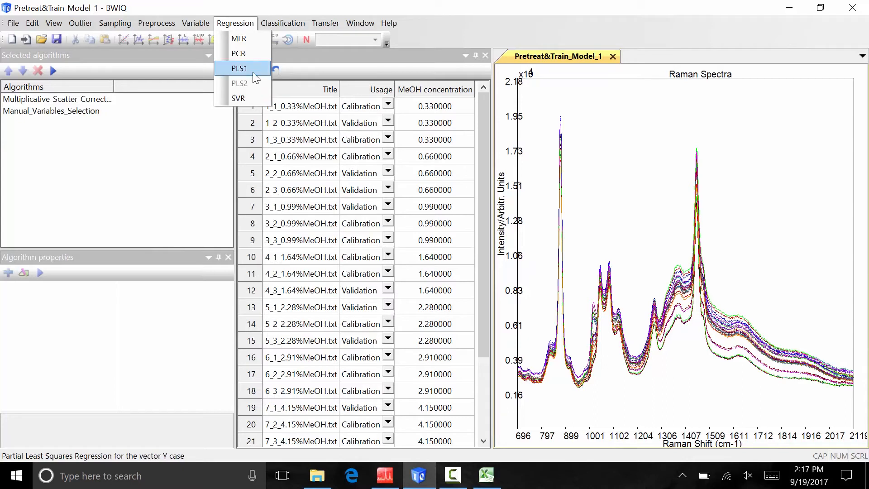
click(238, 68)
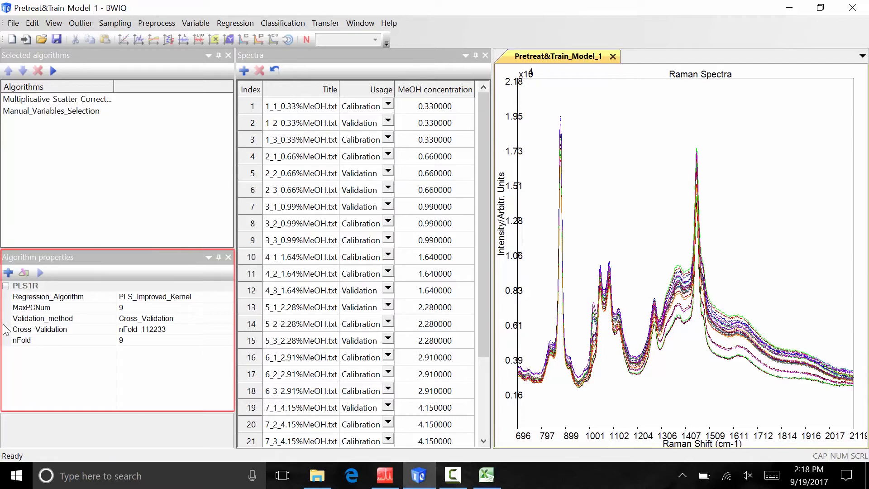
mouse_move(9, 395)
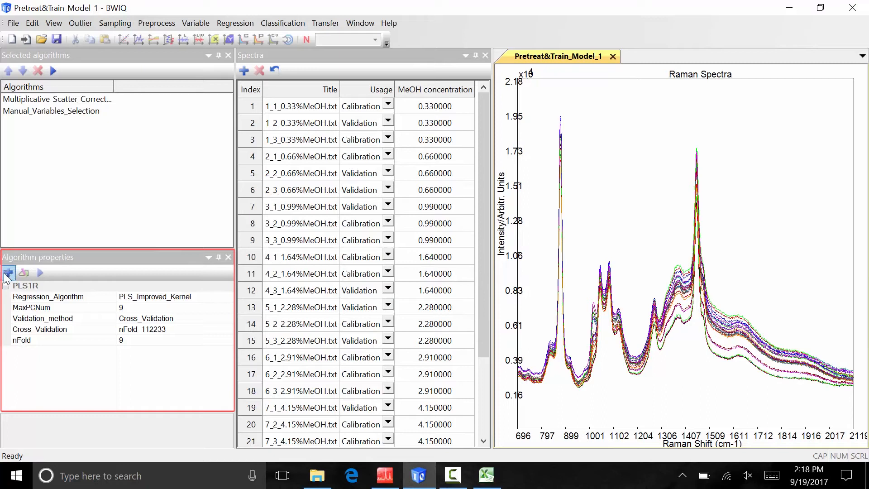
click(8, 272)
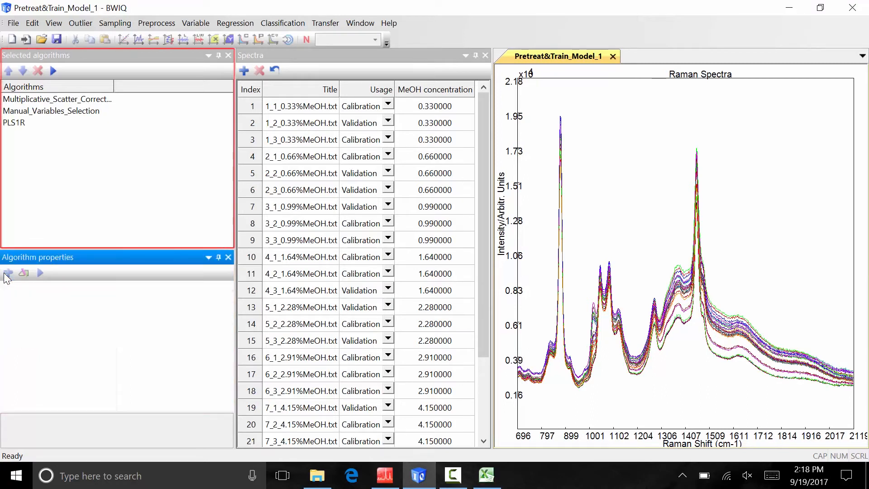
mouse_move(39, 178)
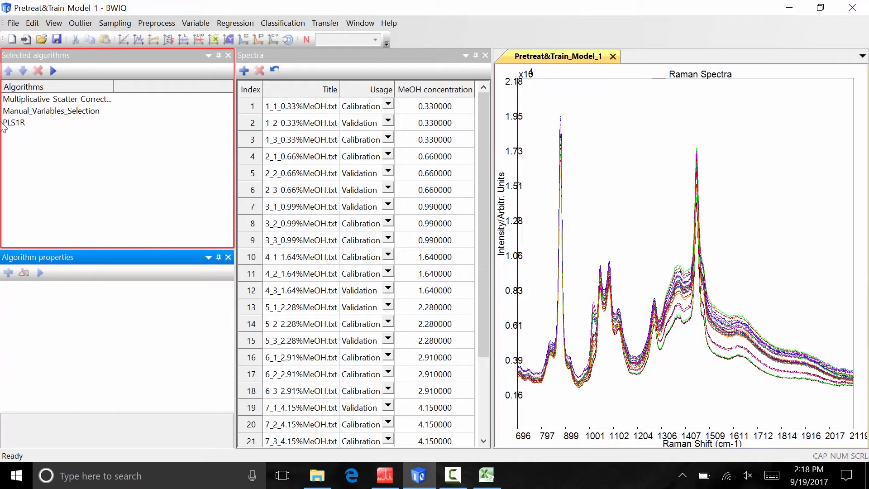
mouse_move(5, 78)
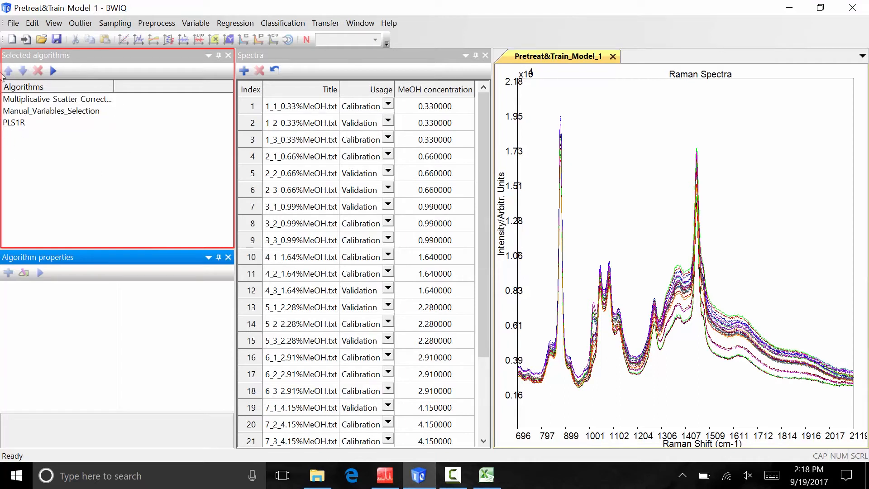
mouse_move(108, 137)
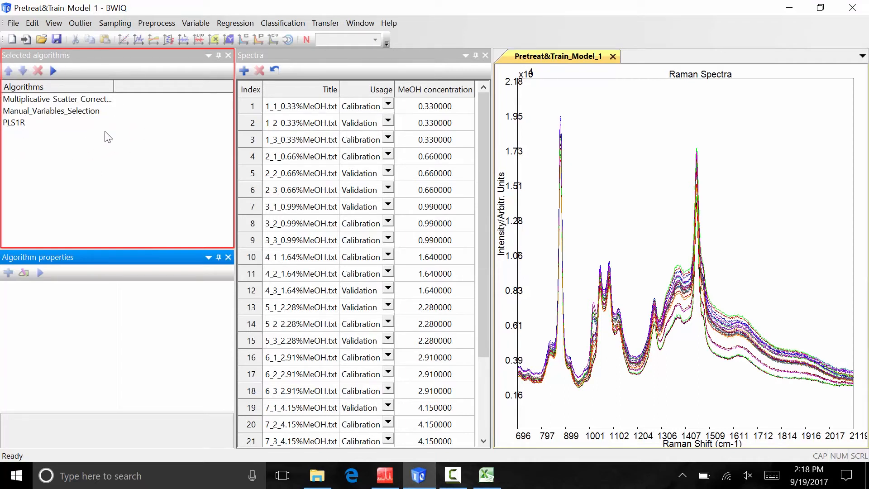
mouse_move(136, 204)
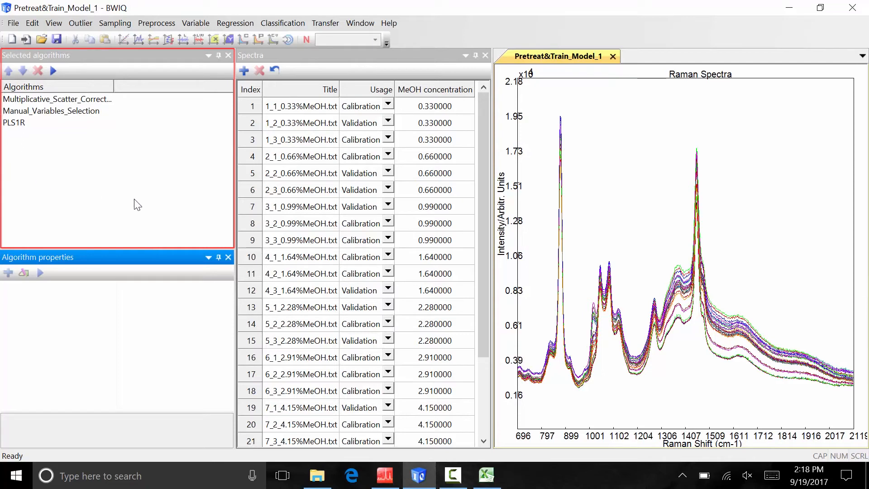
mouse_move(139, 192)
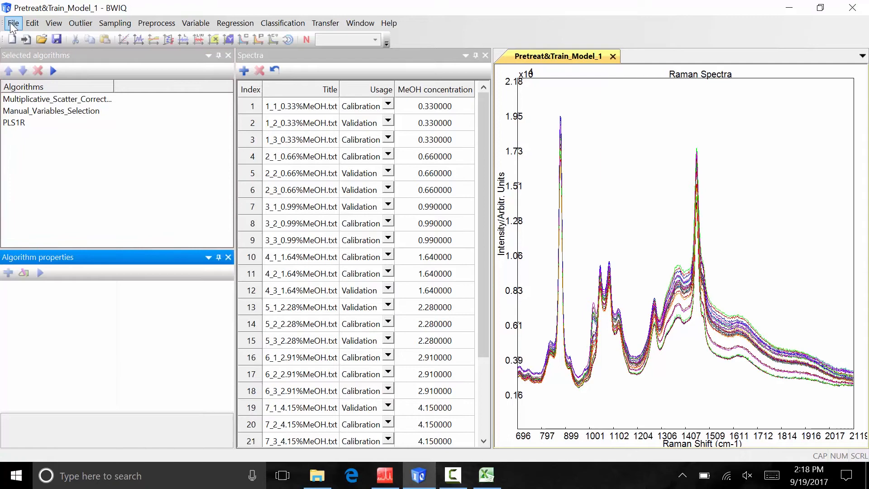
- Save the training project as methanol.train
click(12, 23)
text(methanol)
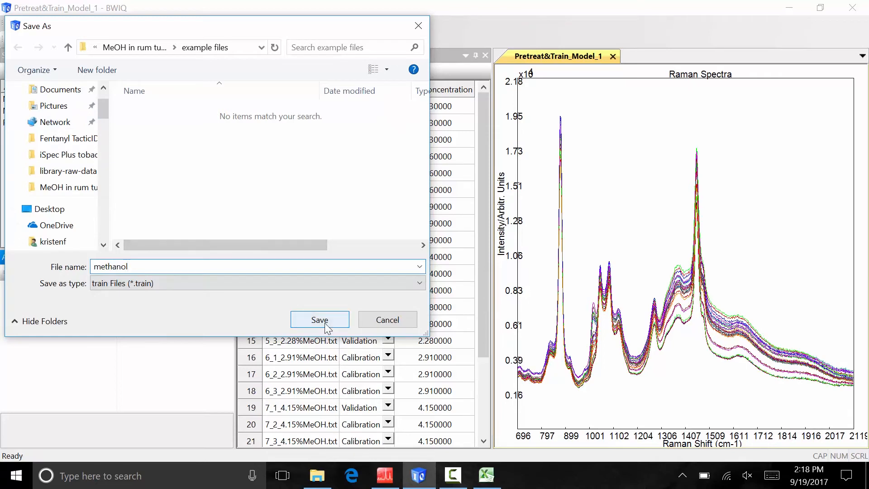
click(319, 320)
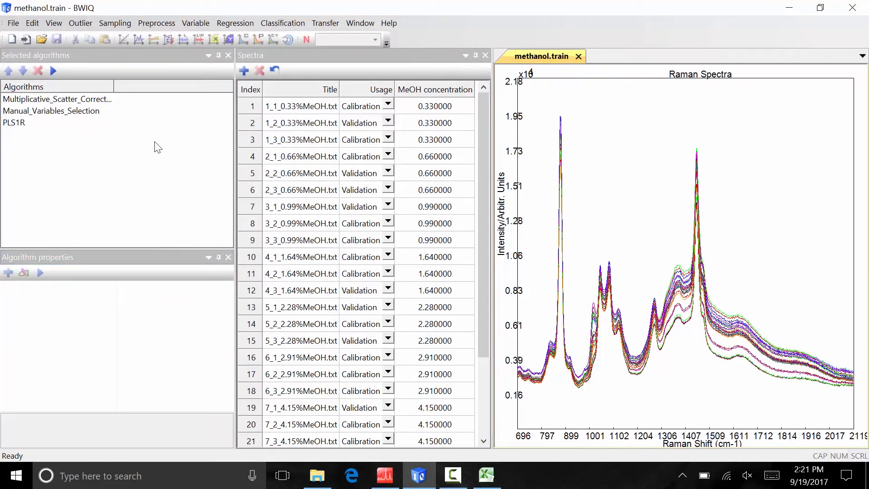
- Run the model with a 700–2000 region, replace it with the drag-selected ~673–1947 cm-1 region, and build
click(53, 71)
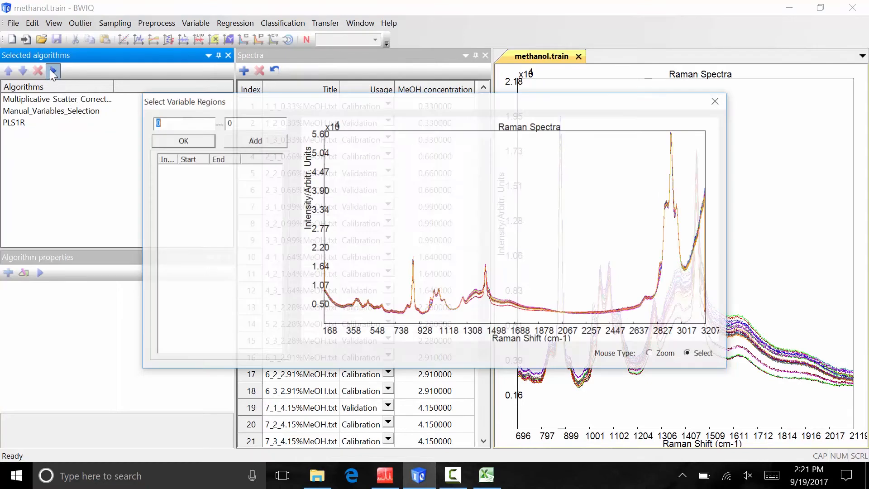
text(700)
click(255, 123)
text(2000)
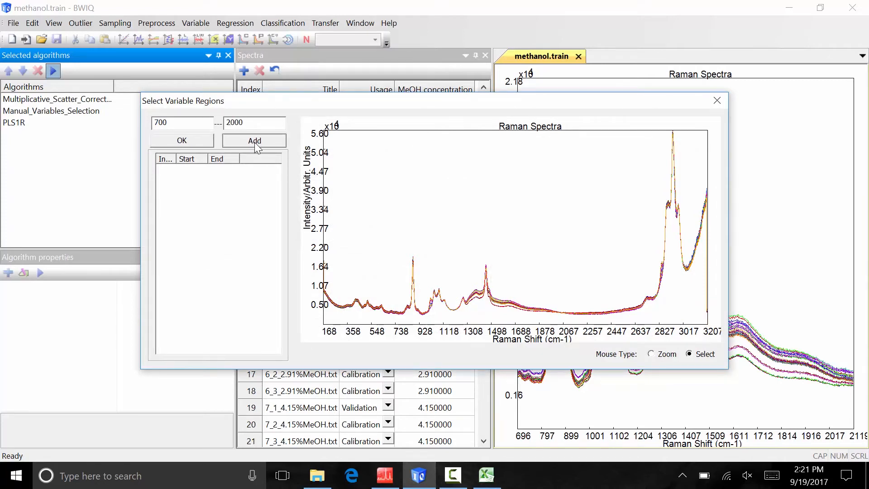
click(253, 139)
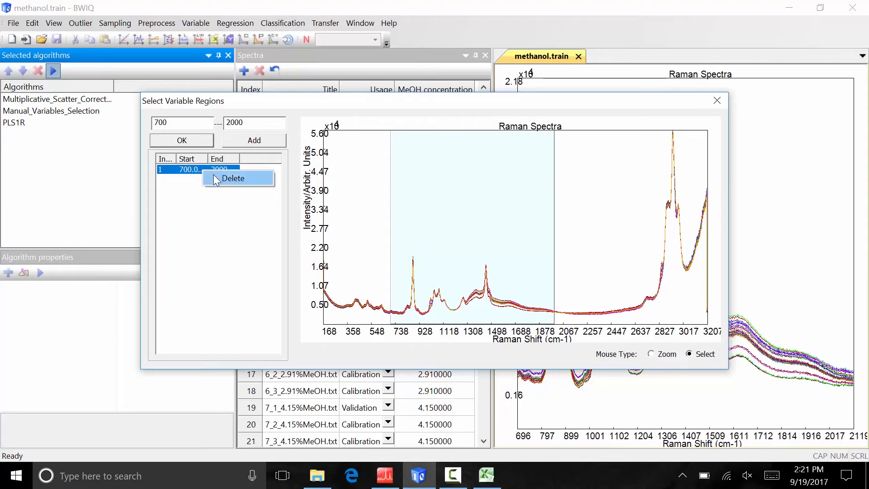
click(234, 178)
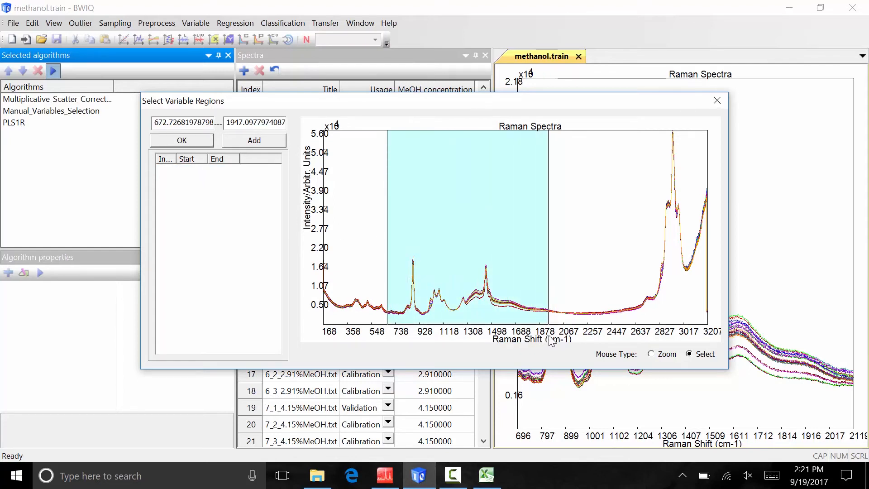
click(254, 140)
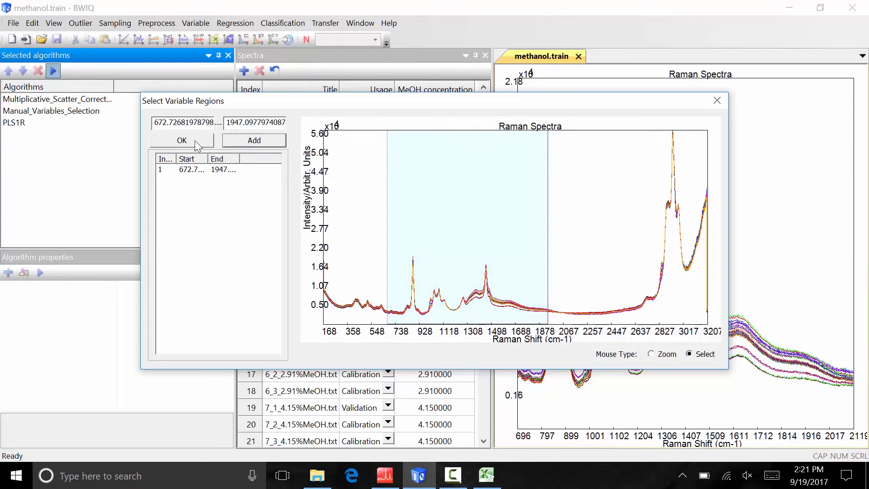
click(182, 139)
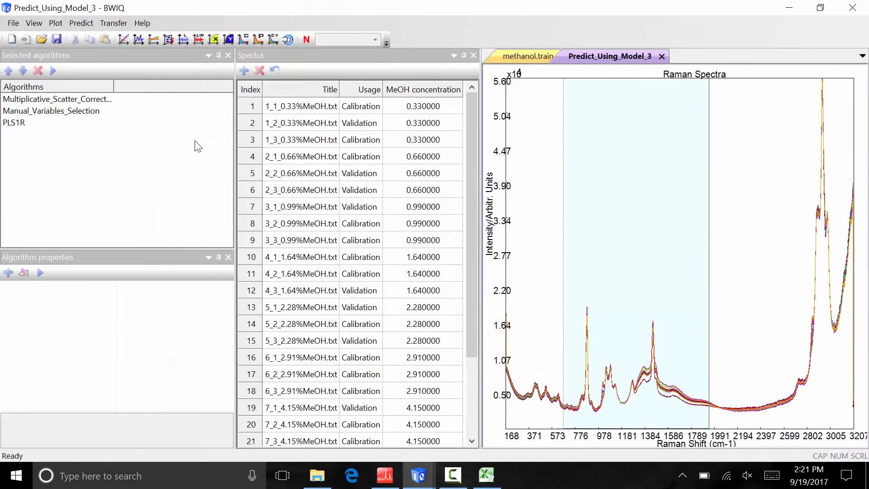
mouse_move(715, 288)
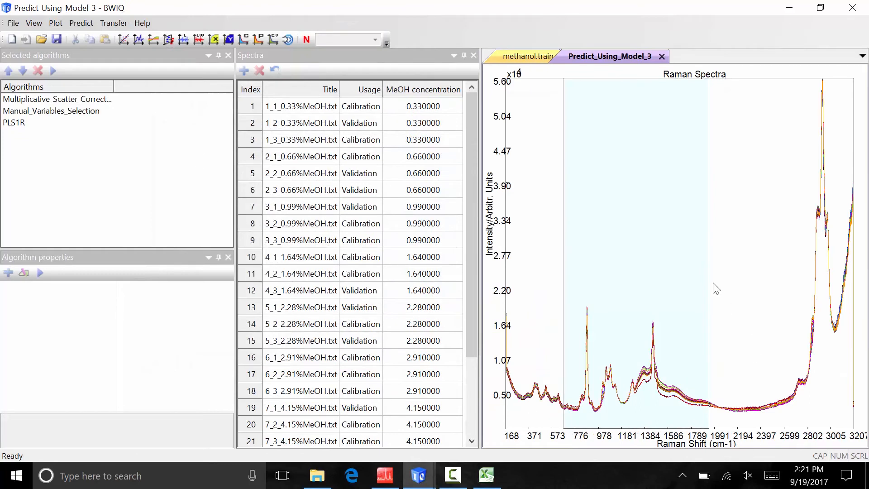
mouse_move(537, 398)
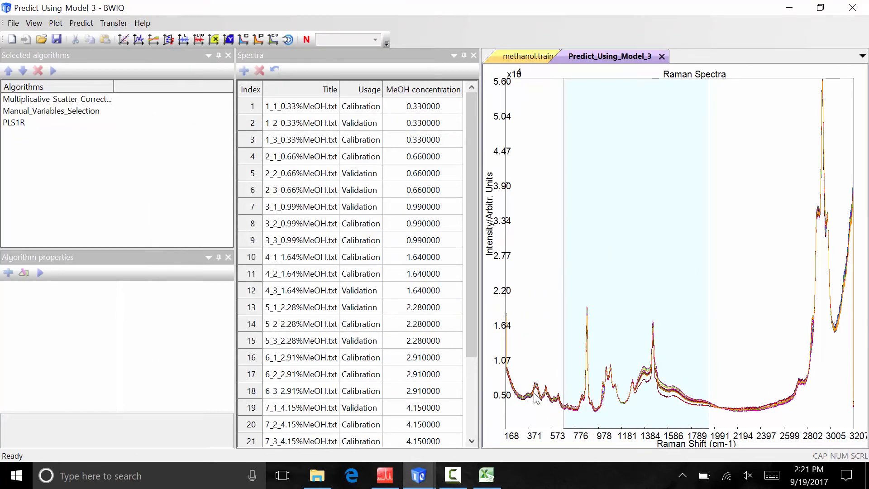
mouse_move(537, 413)
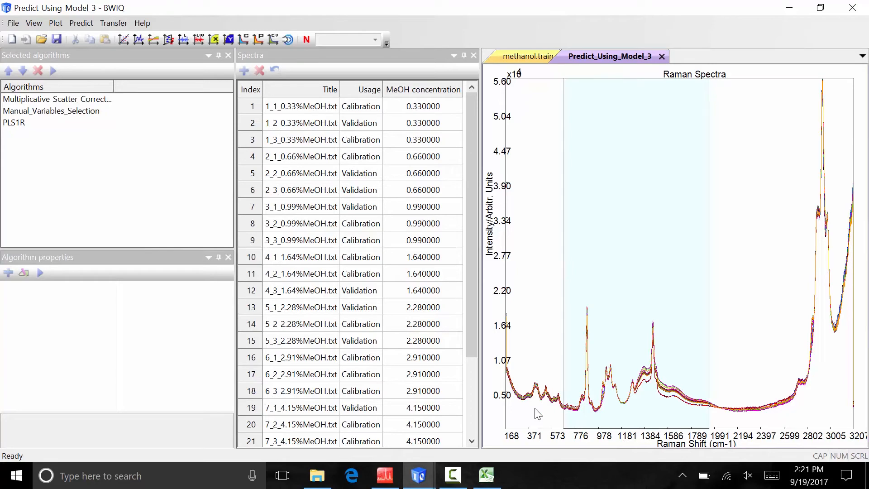
click(12, 23)
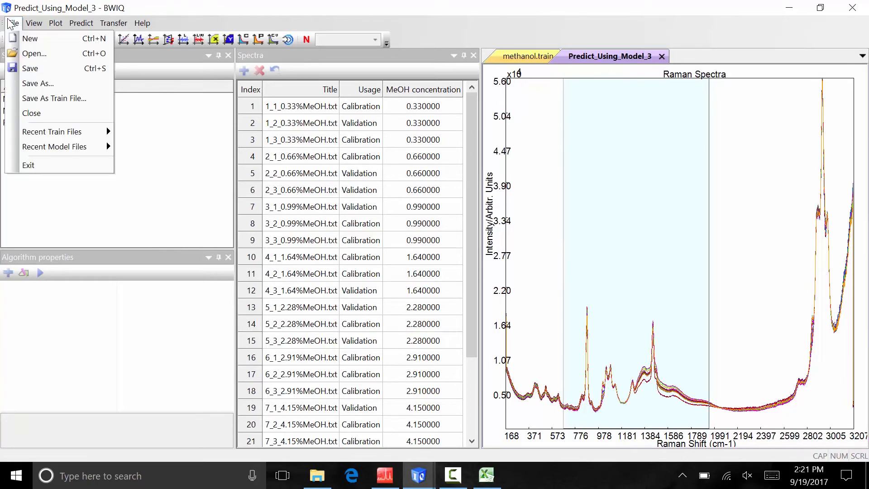
- Save the trained model under the name methanol.cmml via Save As
click(37, 83)
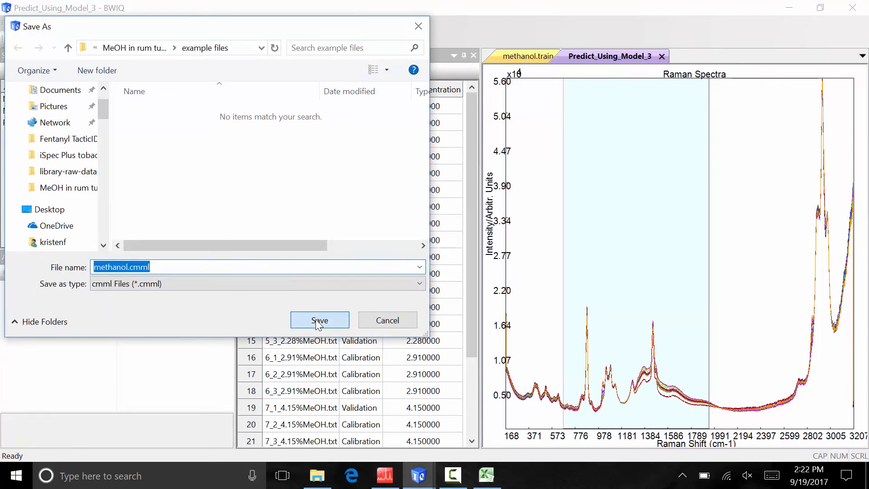
click(320, 320)
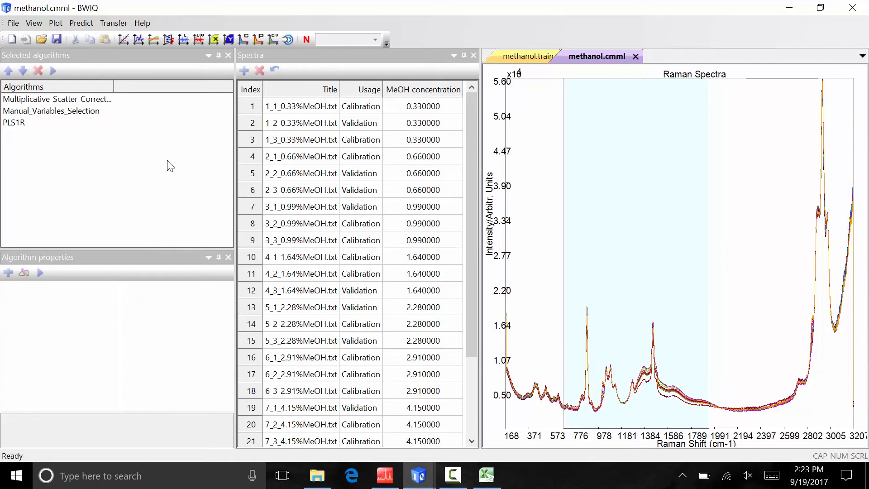
mouse_move(128, 93)
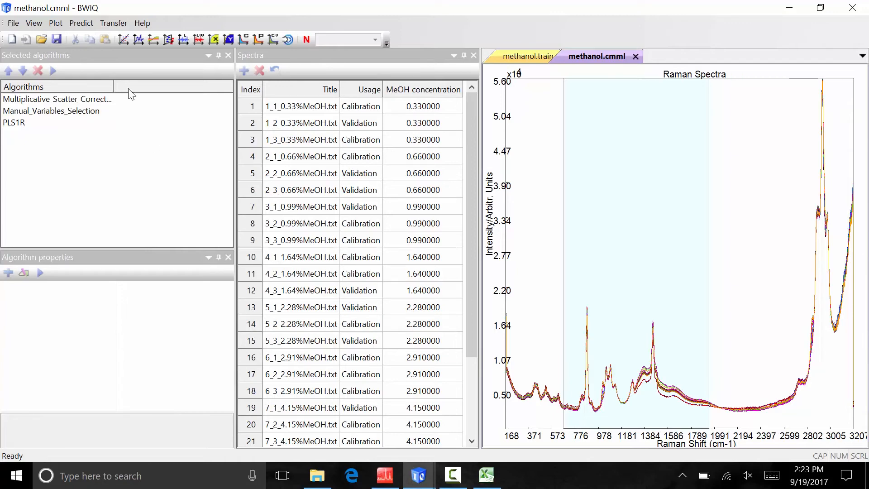
- Plot the MeOH calibration curve with 5 factors and the best fit line displayed
click(122, 39)
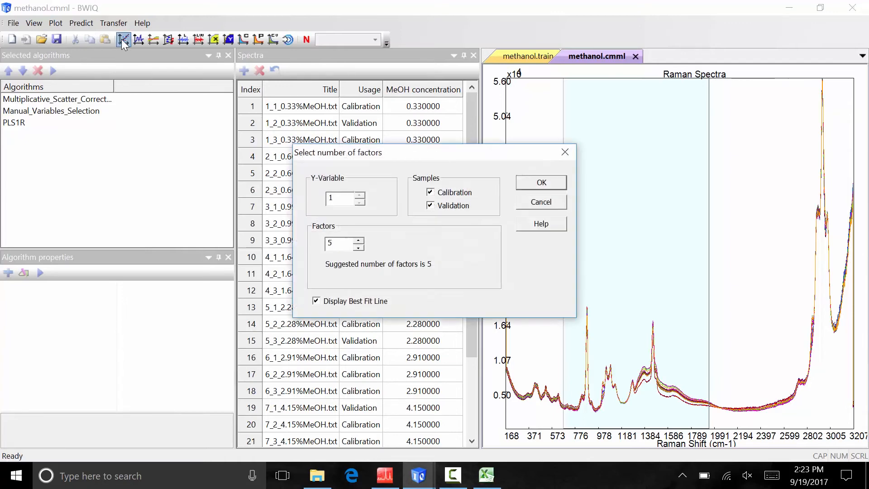
mouse_move(395, 281)
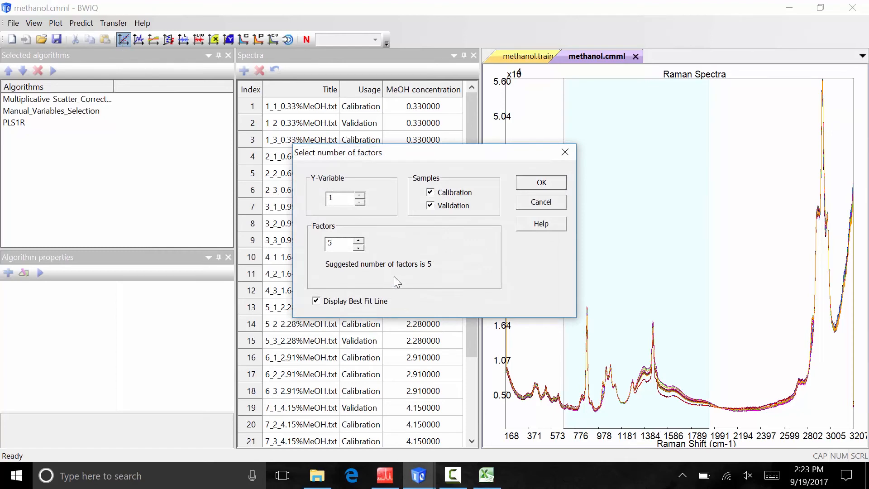
click(540, 182)
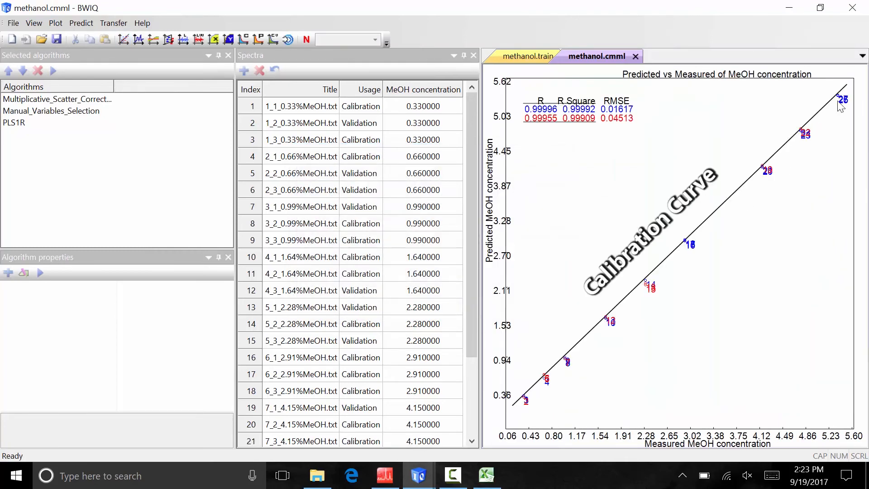
mouse_move(828, 157)
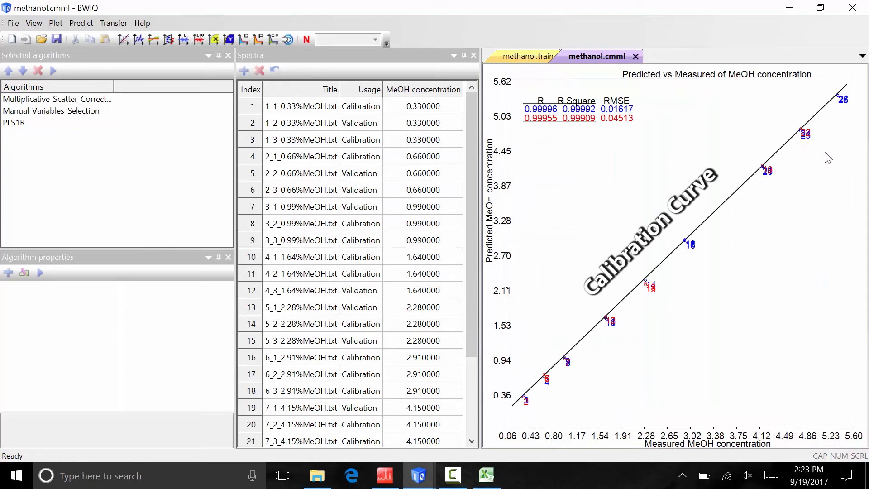
mouse_move(797, 156)
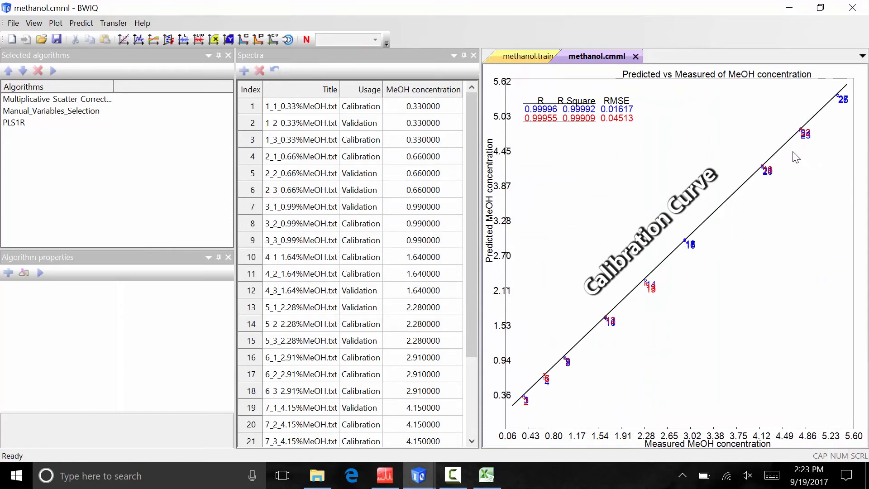
mouse_move(549, 137)
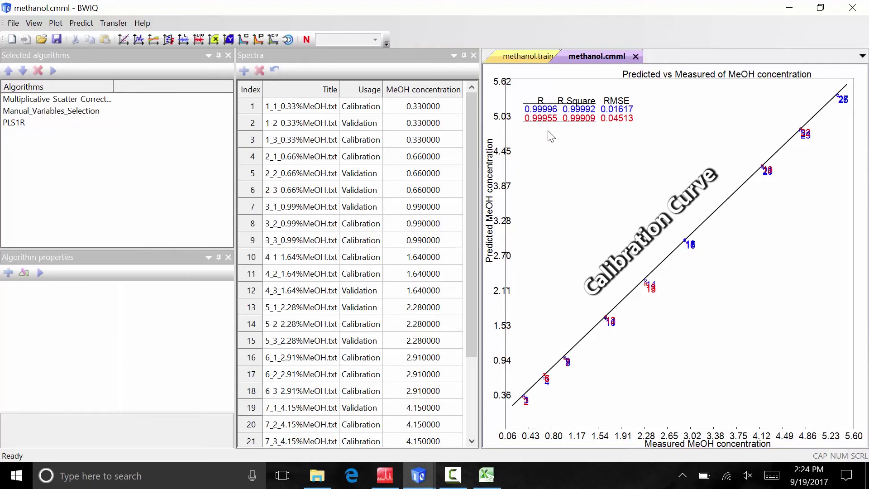
mouse_move(586, 126)
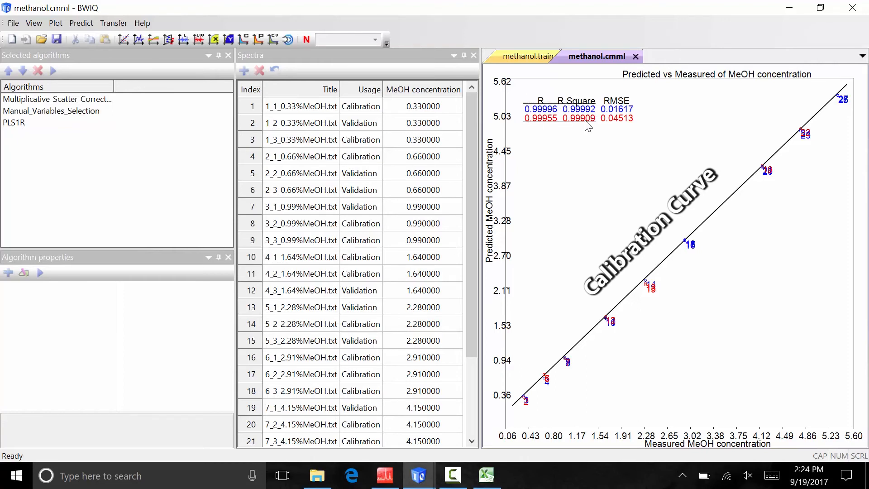
mouse_move(651, 114)
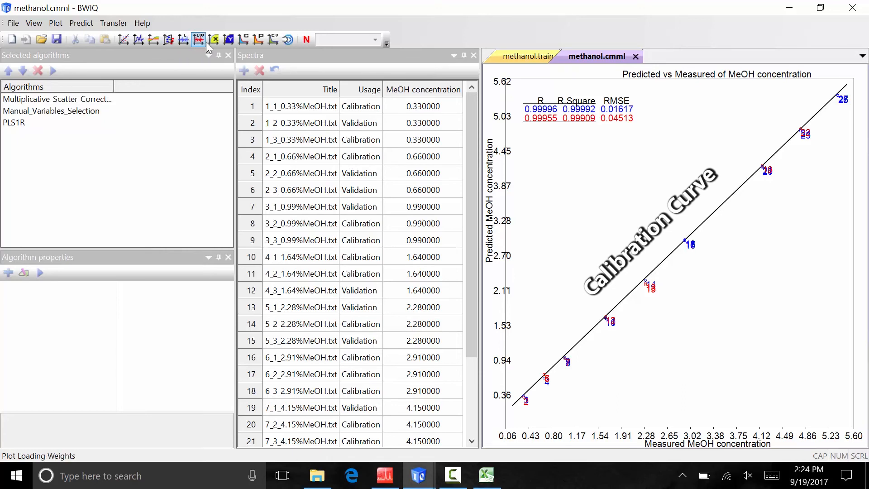
click(169, 39)
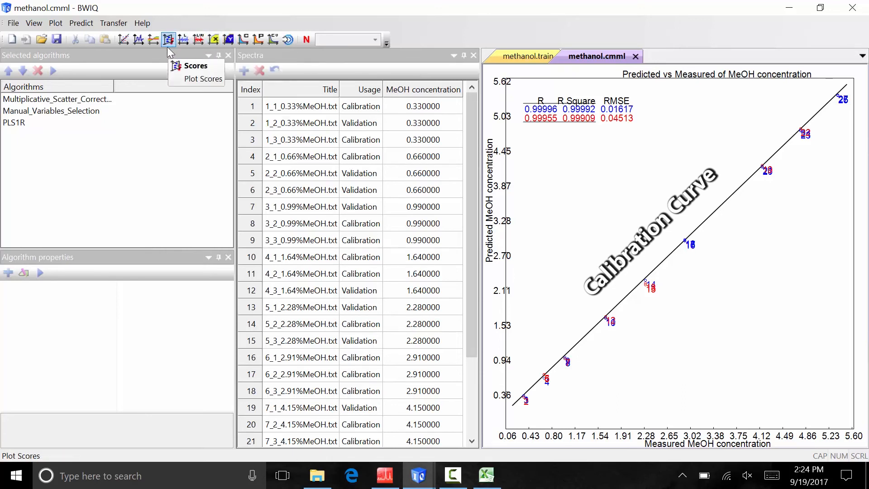
mouse_move(154, 39)
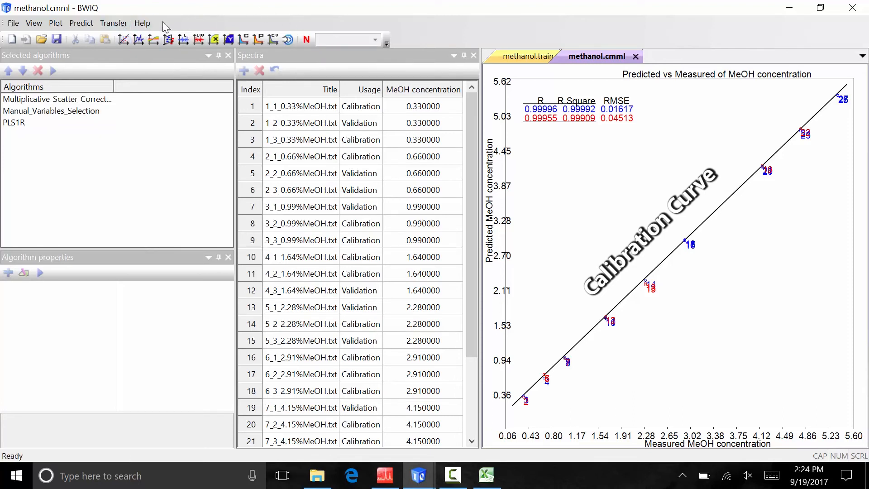
mouse_move(110, 5)
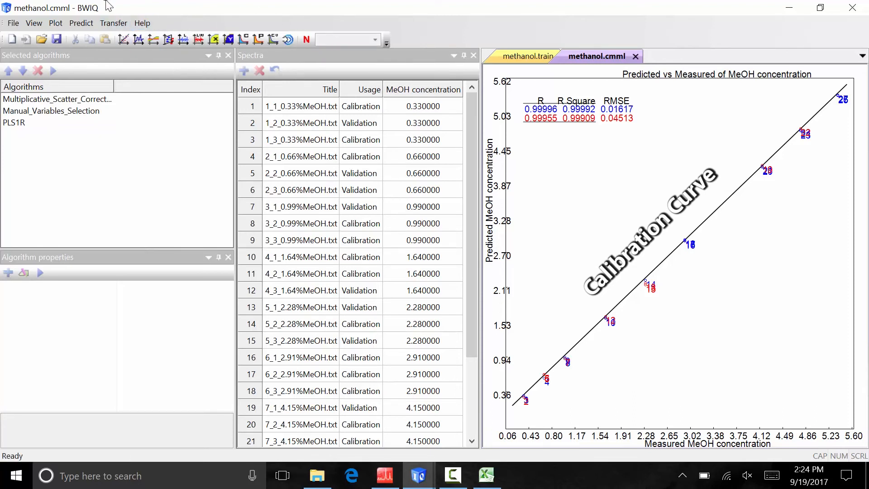
mouse_move(113, 138)
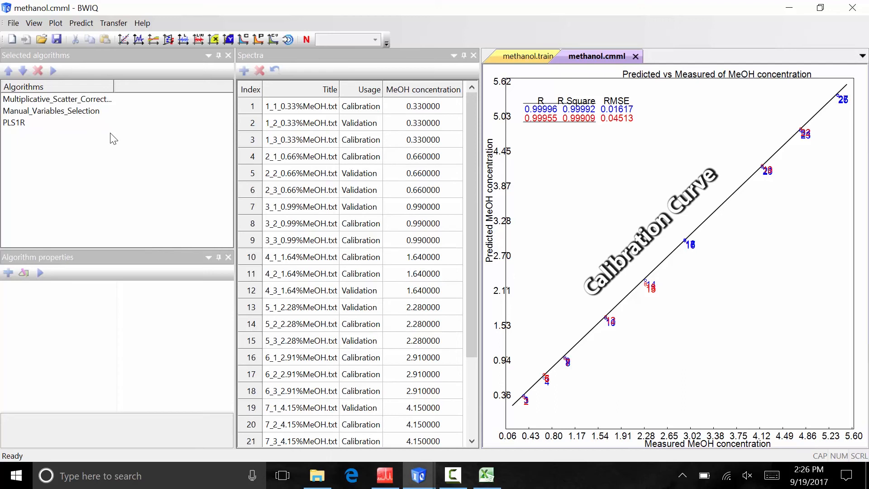
mouse_move(81, 22)
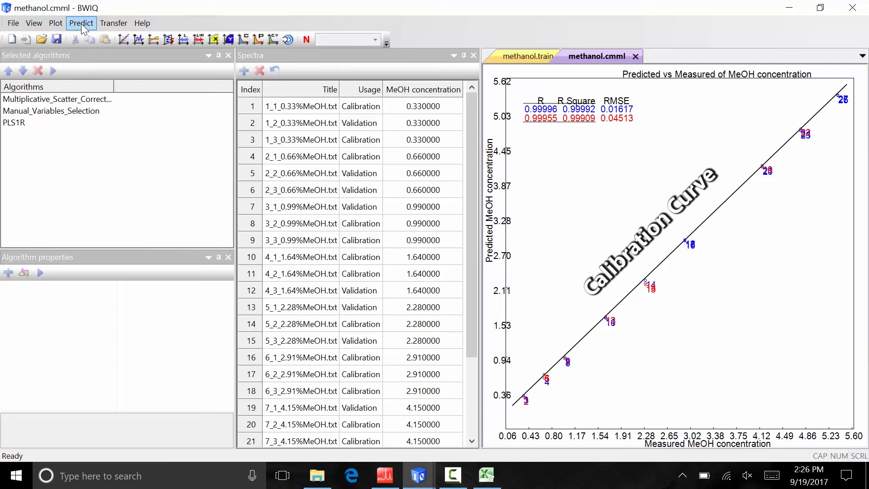
- Load the new batch of B&W Tek spectra files and run MeOH predictions on them
click(81, 23)
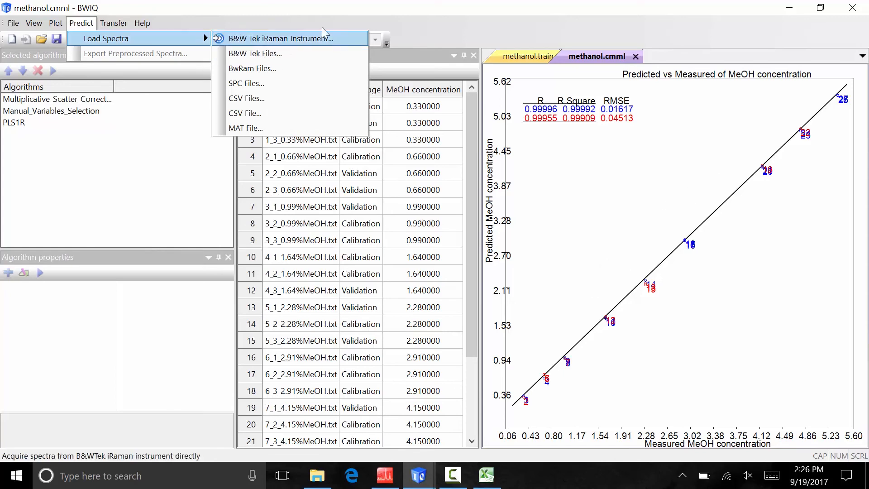
click(254, 53)
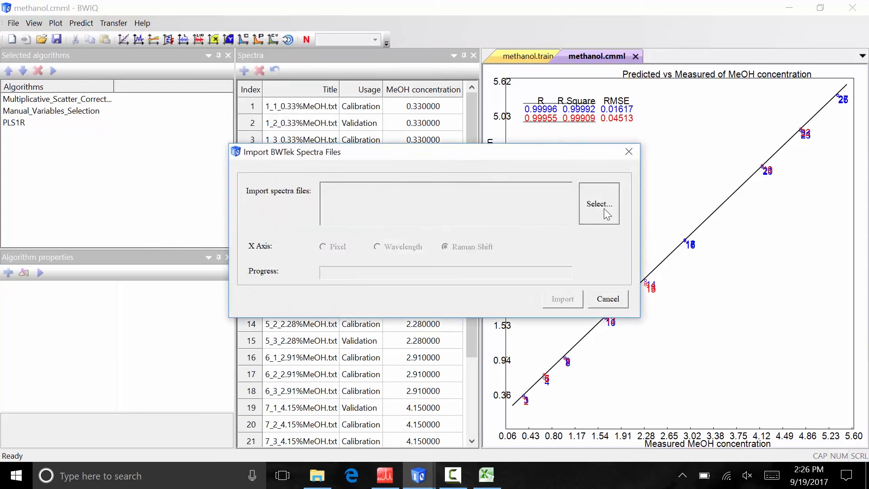
click(598, 204)
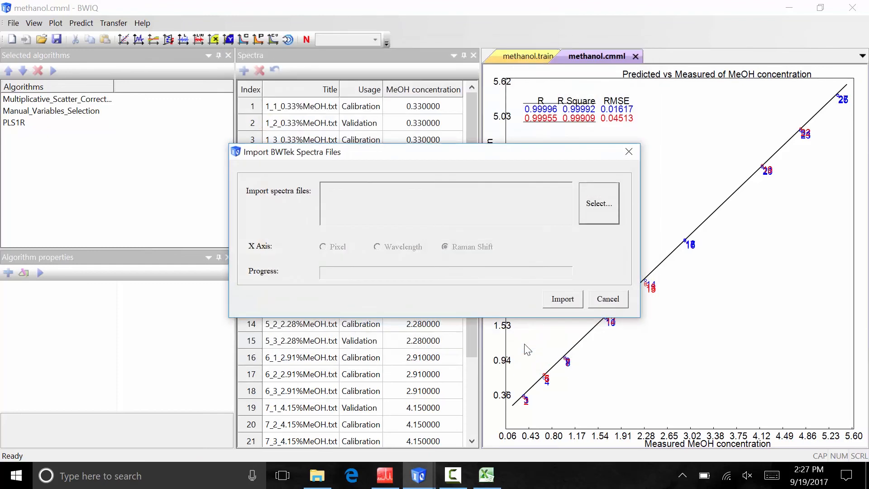
click(561, 298)
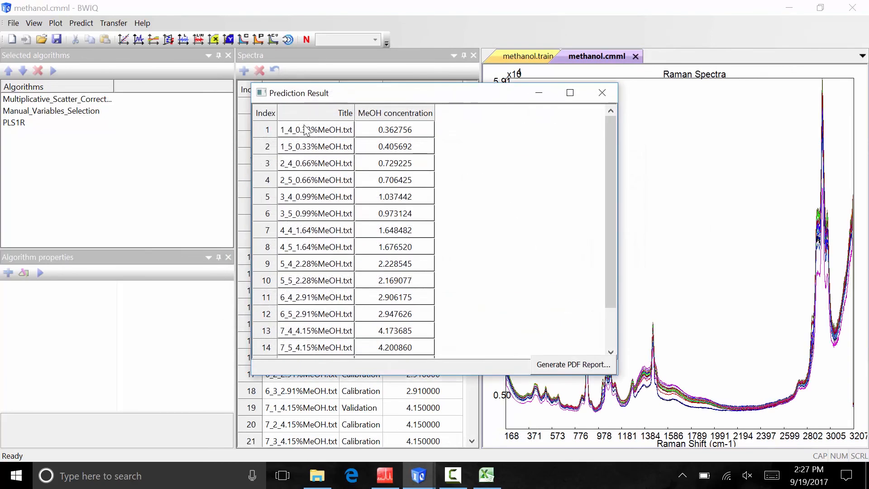
mouse_move(368, 291)
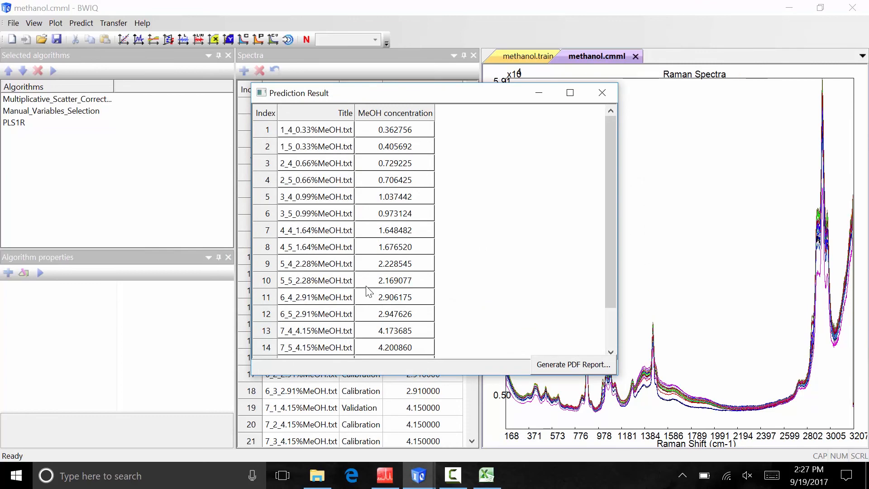
mouse_move(389, 339)
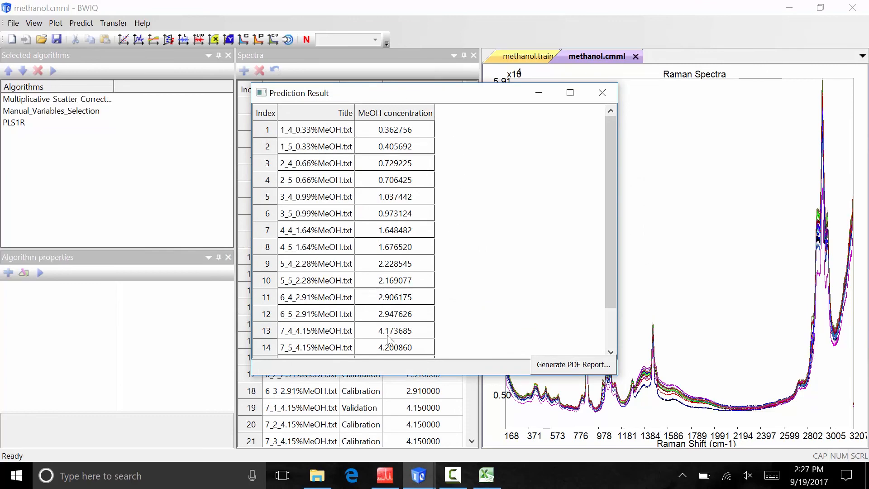
mouse_move(568, 372)
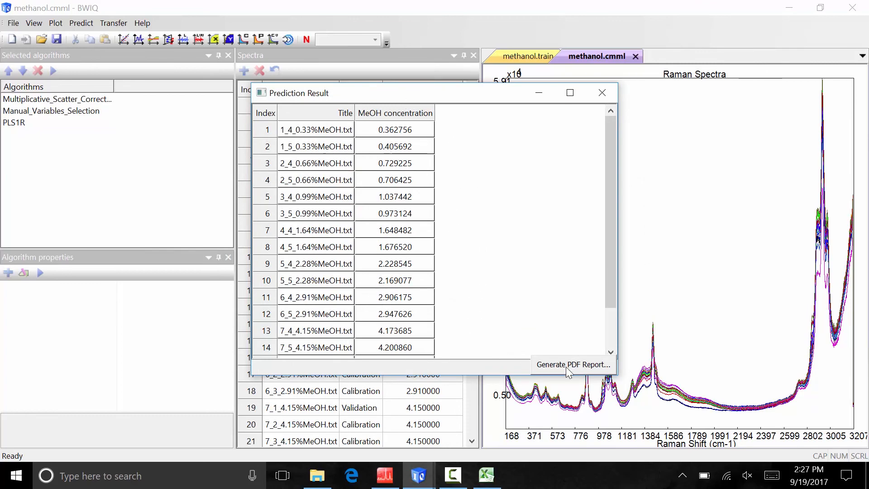
- Export the prediction results as a PDF report named methanol
click(573, 363)
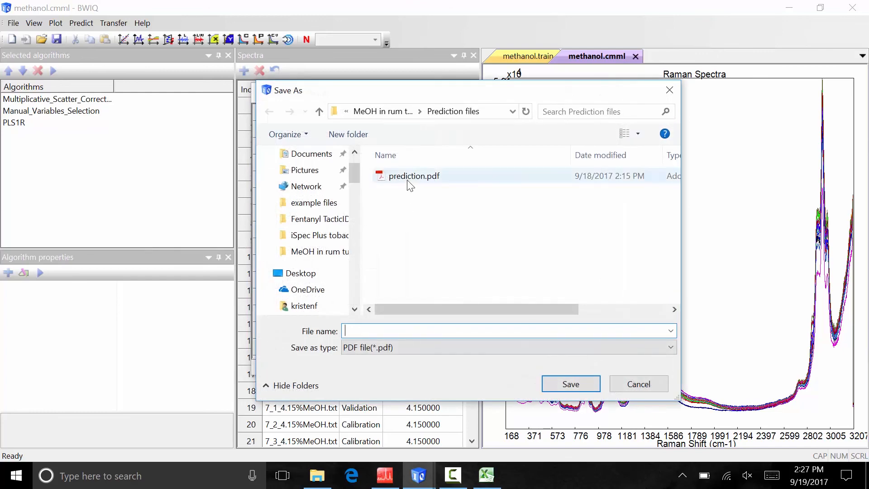
text(methanol)
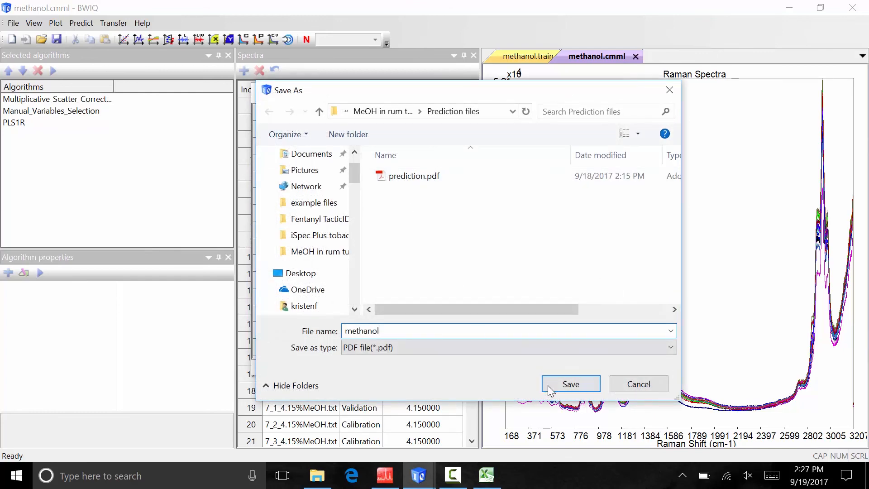
click(570, 383)
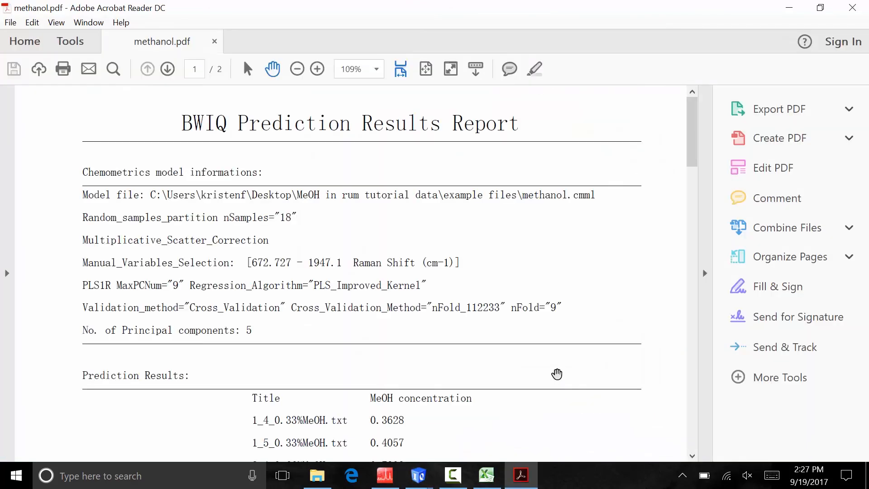
scroll(down, 3)
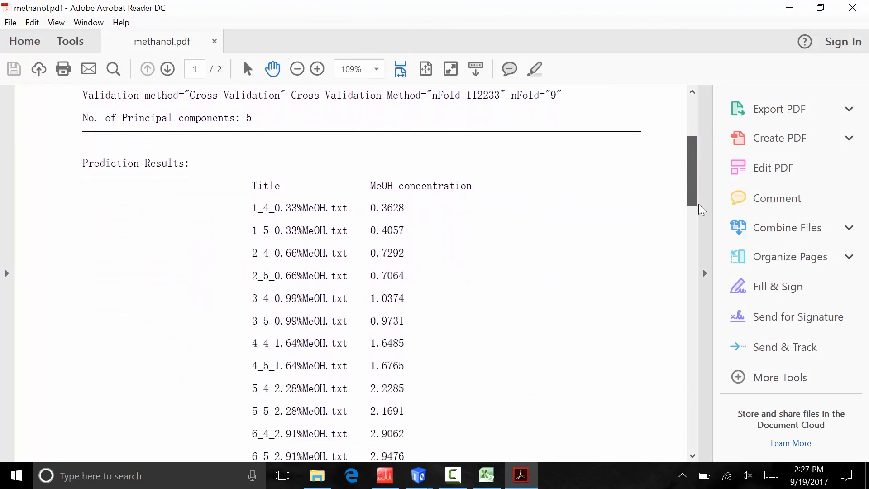
scroll(down, 3)
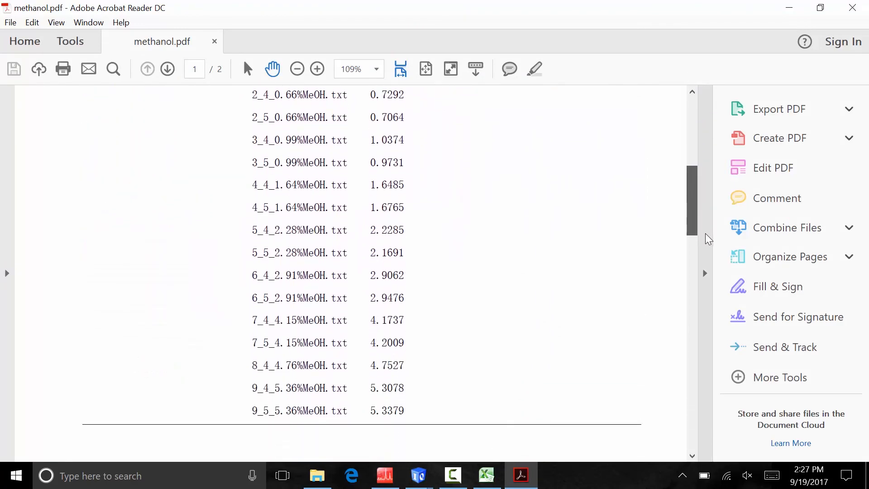
scroll(up, 3)
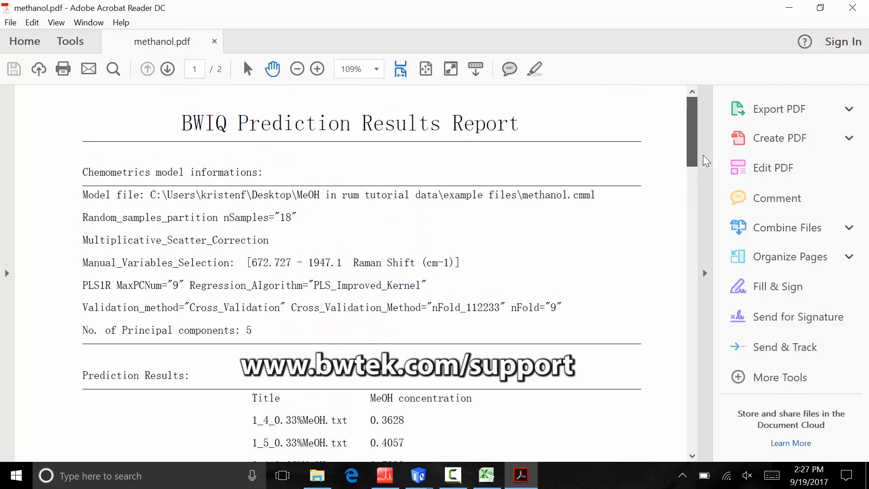